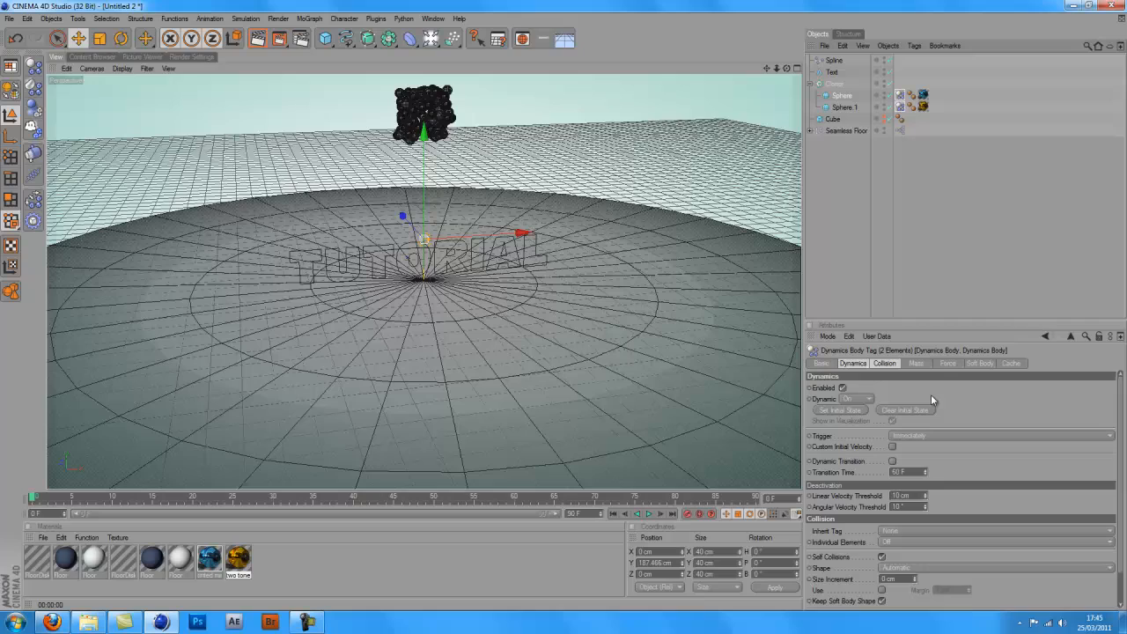
# Clear the selection and rewind the timeline so the spheres follow the TUTORIAL spline.
pyautogui.click(948, 362)
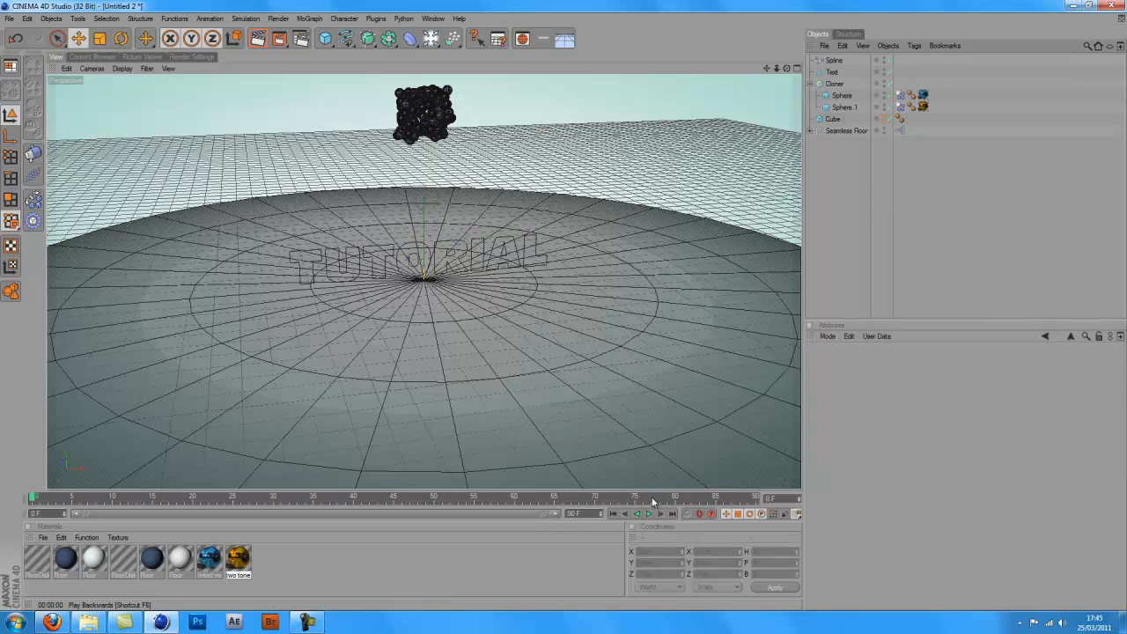
pyautogui.click(833, 72)
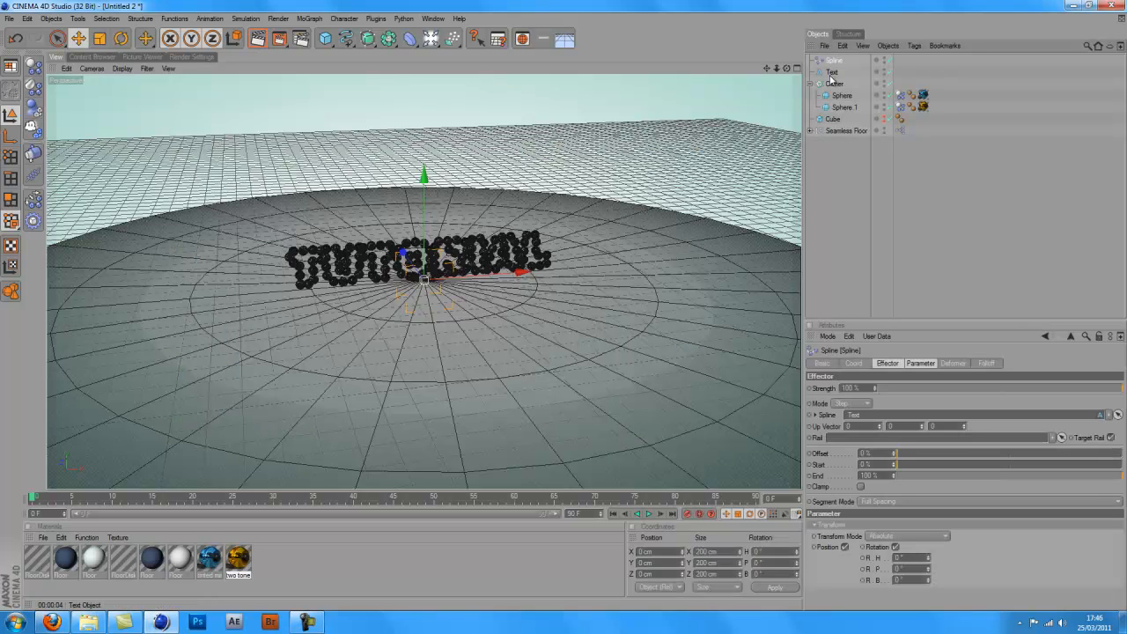
# Render the active view, play the dynamics simulation forward, then render the view again.
pyautogui.click(835, 84)
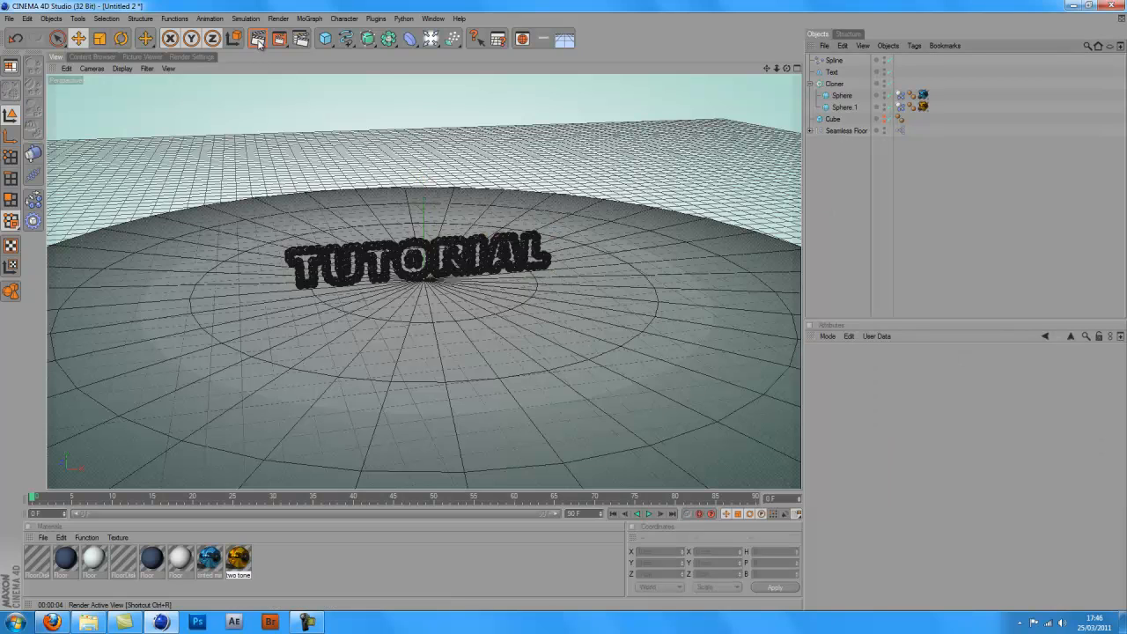
pyautogui.click(648, 514)
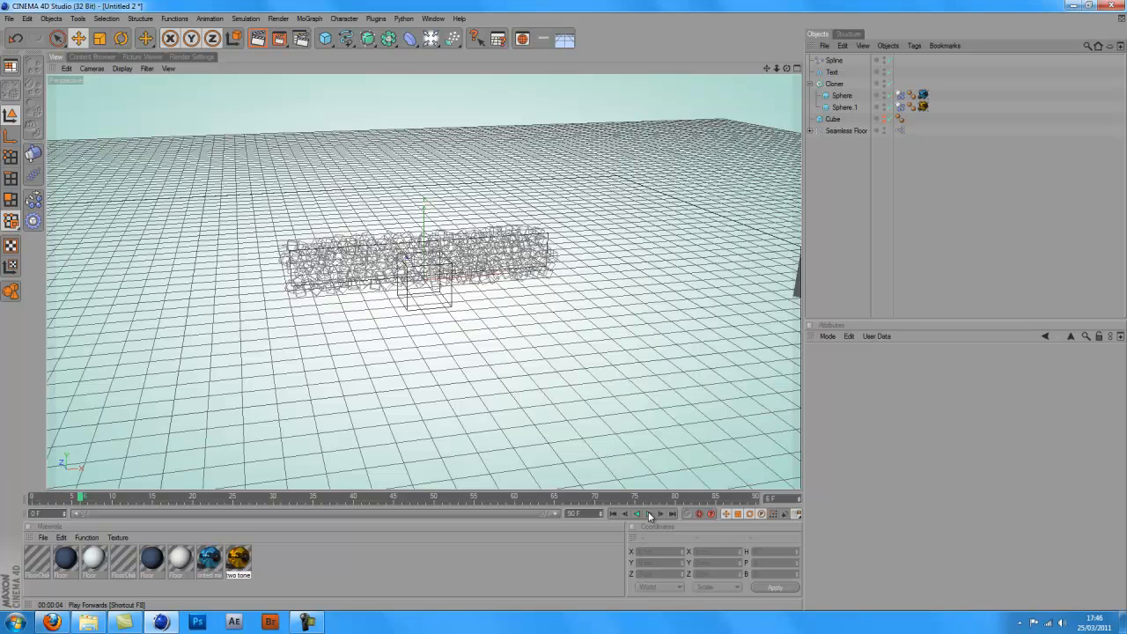
pyautogui.click(259, 39)
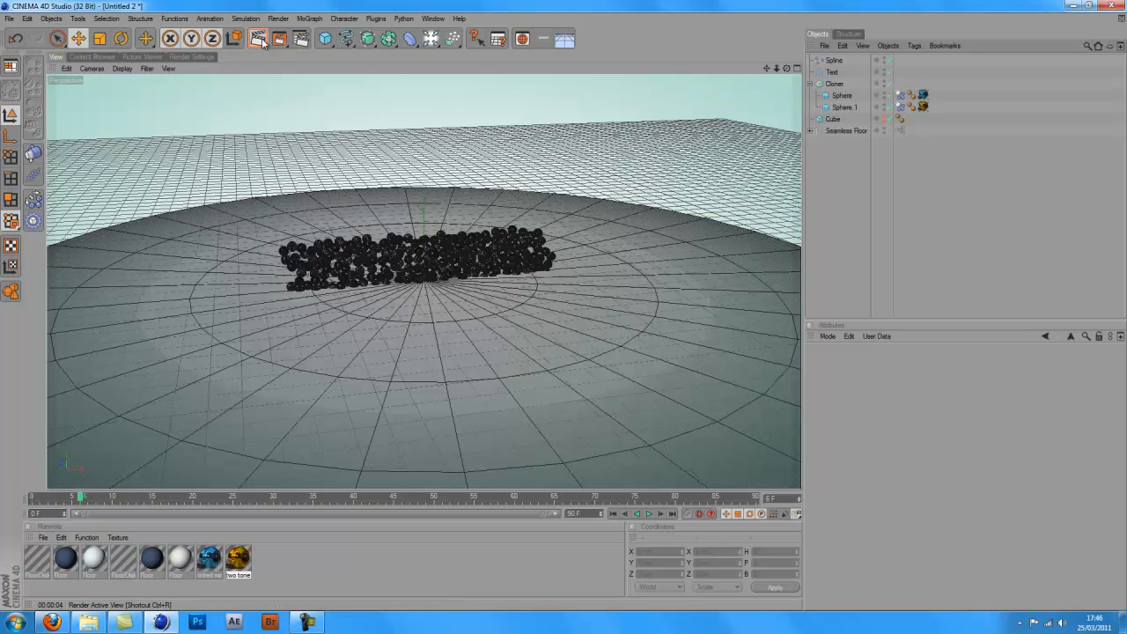
pyautogui.click(258, 38)
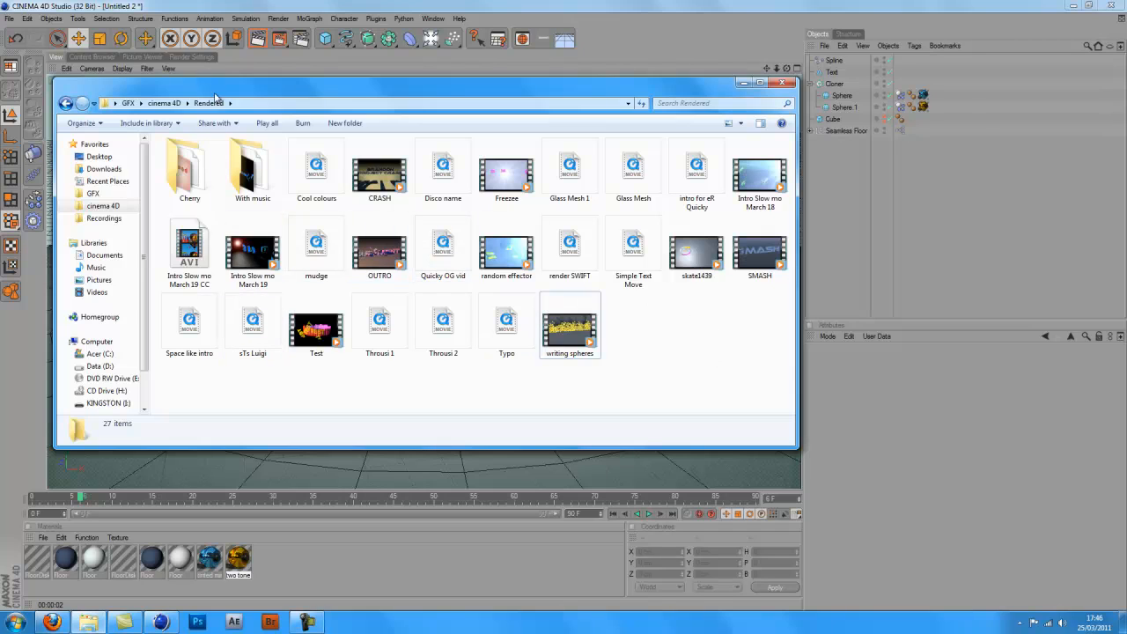
# Open the Cherry project folder inside the Rendered folder.
pyautogui.doubleClick(189, 167)
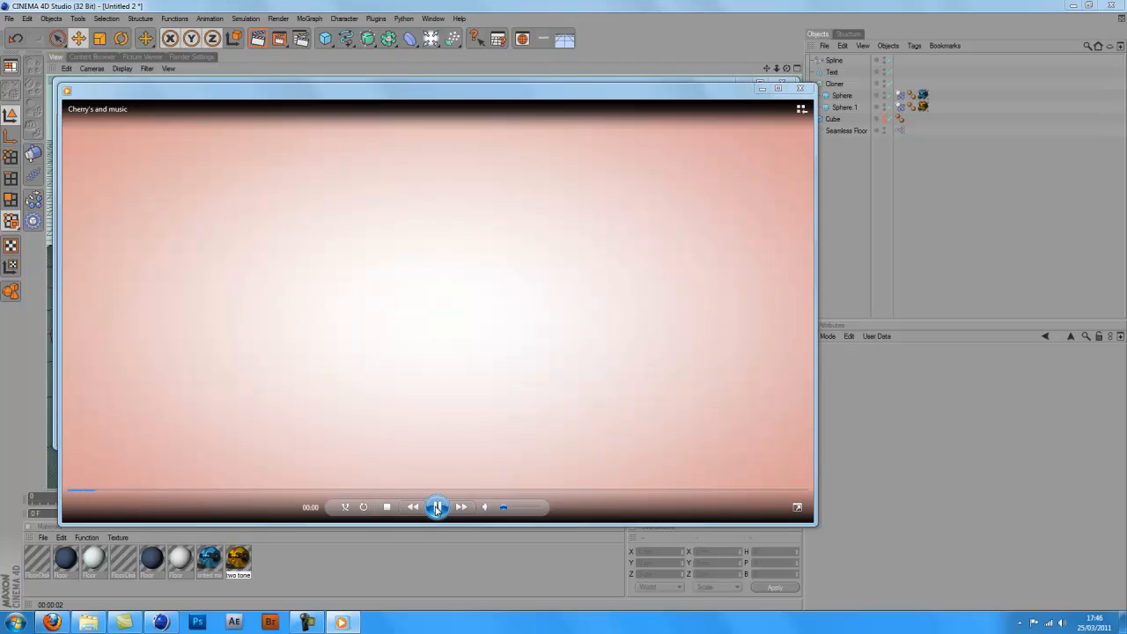
# Play the Cherry's and music clip, then replay the cherry animation.
pyautogui.click(436, 506)
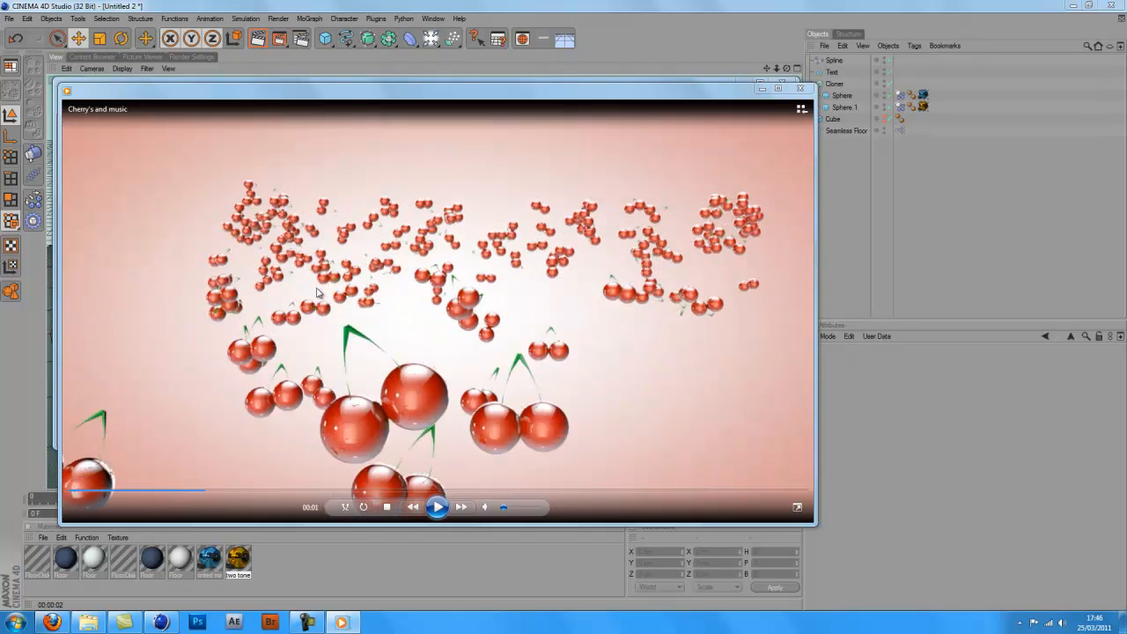
pyautogui.moveTo(437, 506)
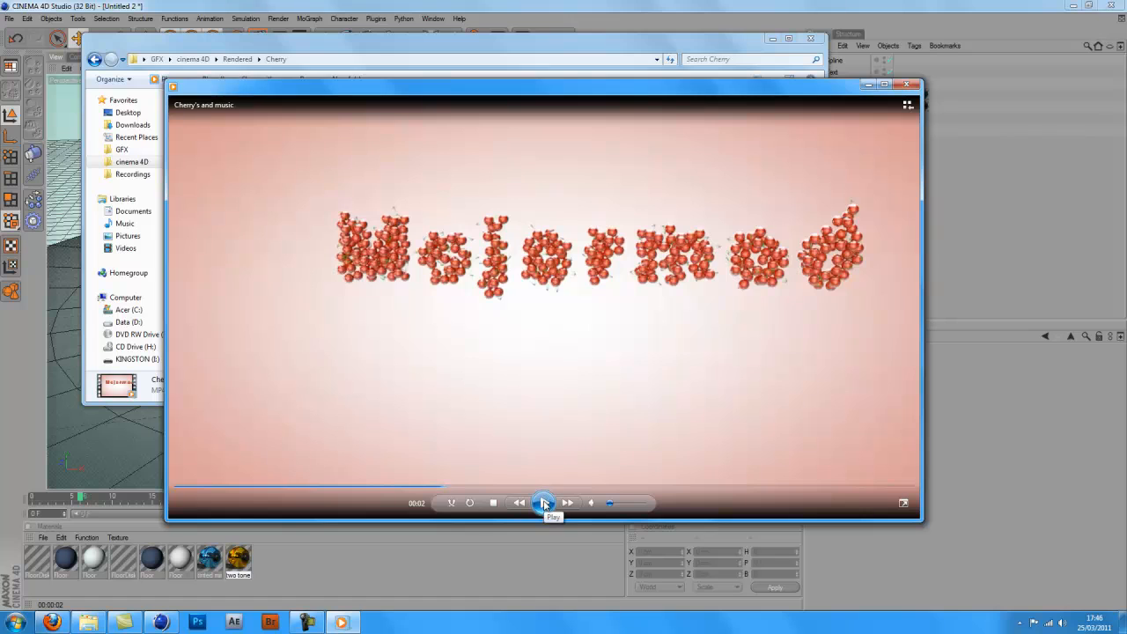
pyautogui.click(543, 502)
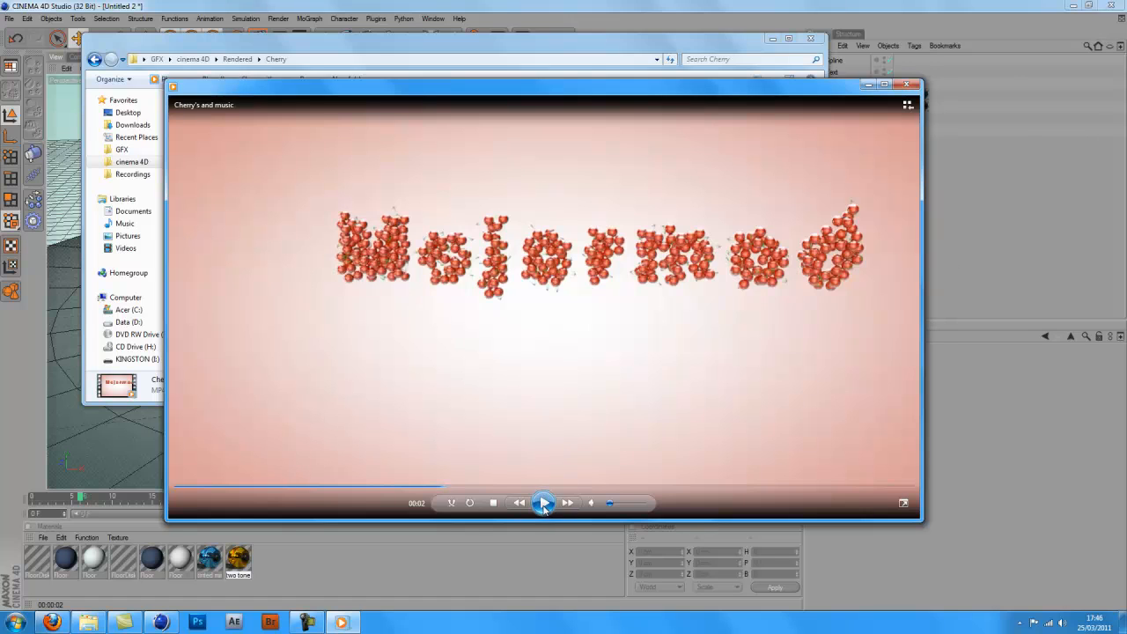
pyautogui.click(543, 502)
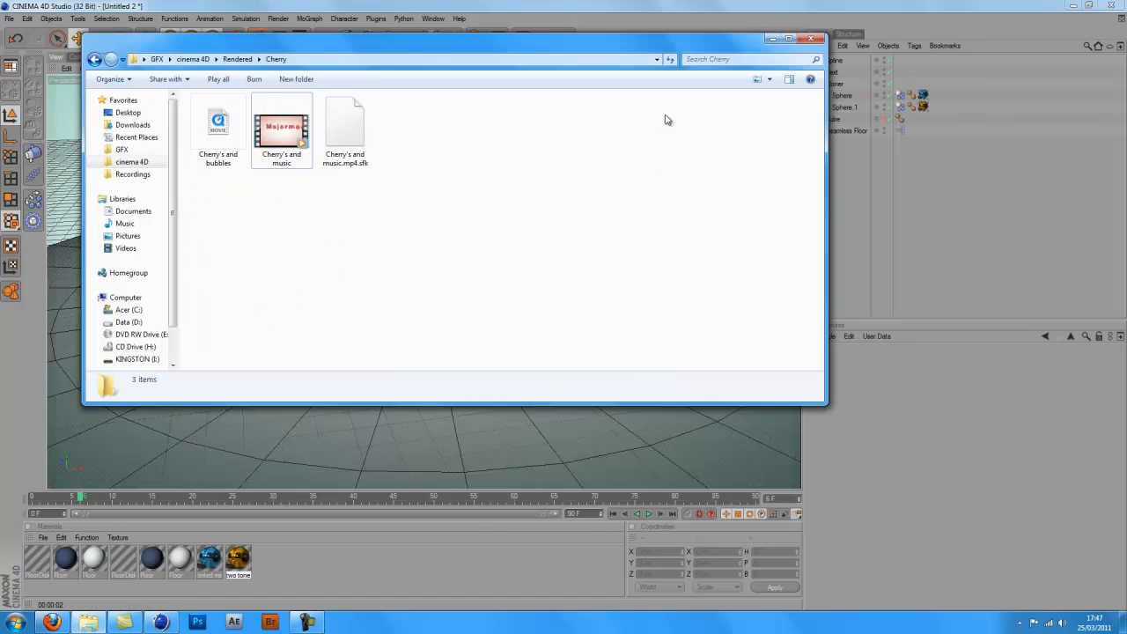
pyautogui.moveTo(808, 39)
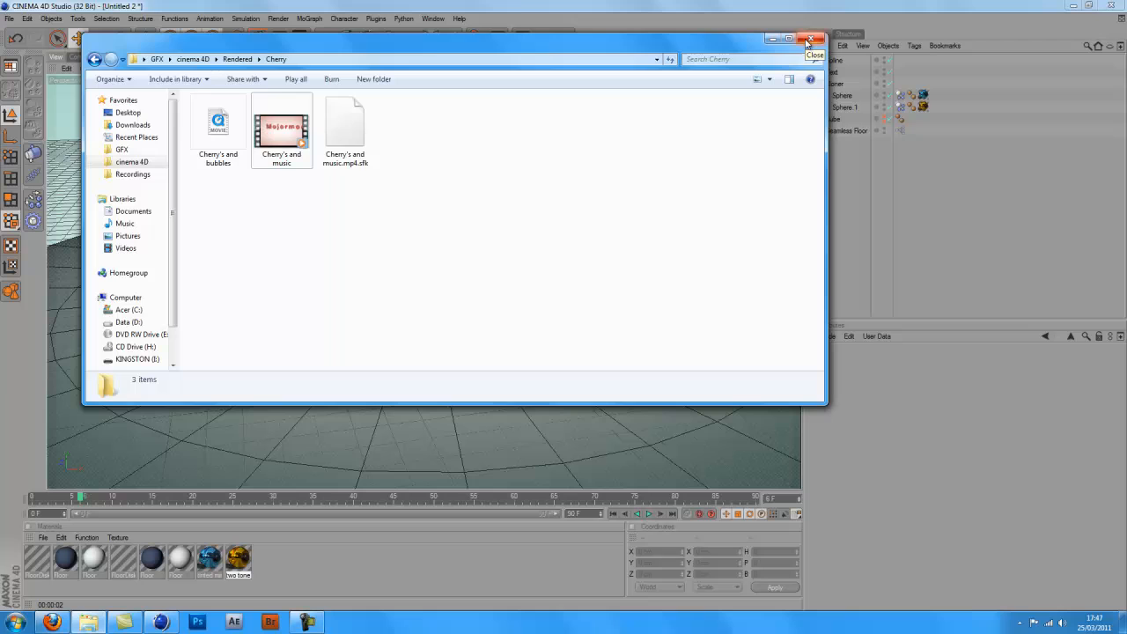
# Close the Cherry folder window in Windows Explorer.
pyautogui.click(808, 39)
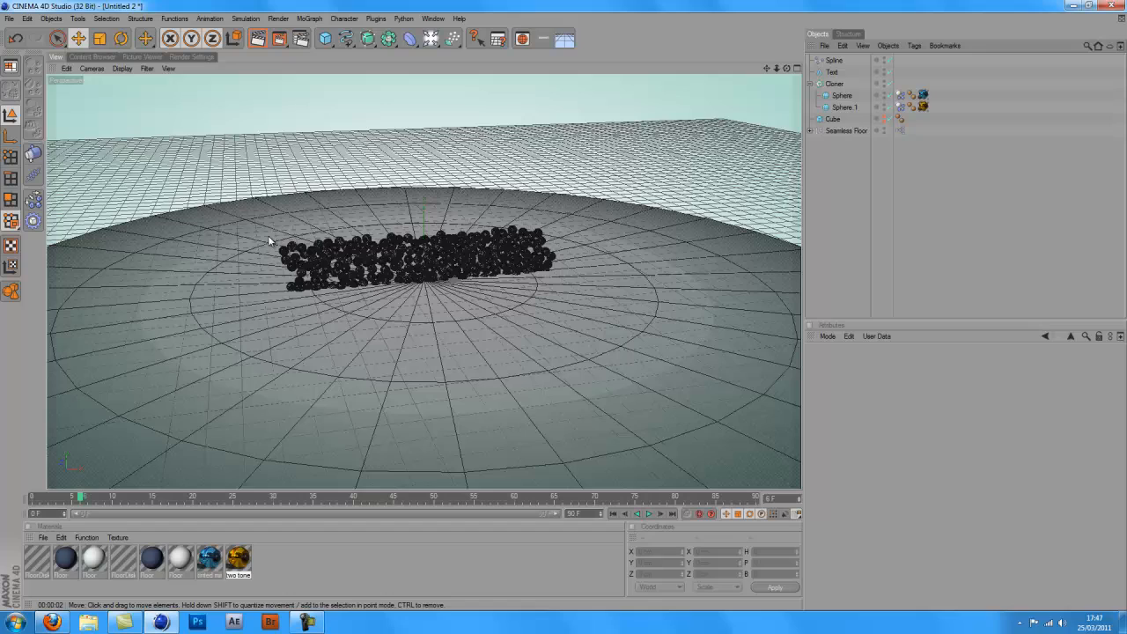
# Select and raise the Text object, rewind to frame 0, and select the Cube to reposition.
pyautogui.click(841, 95)
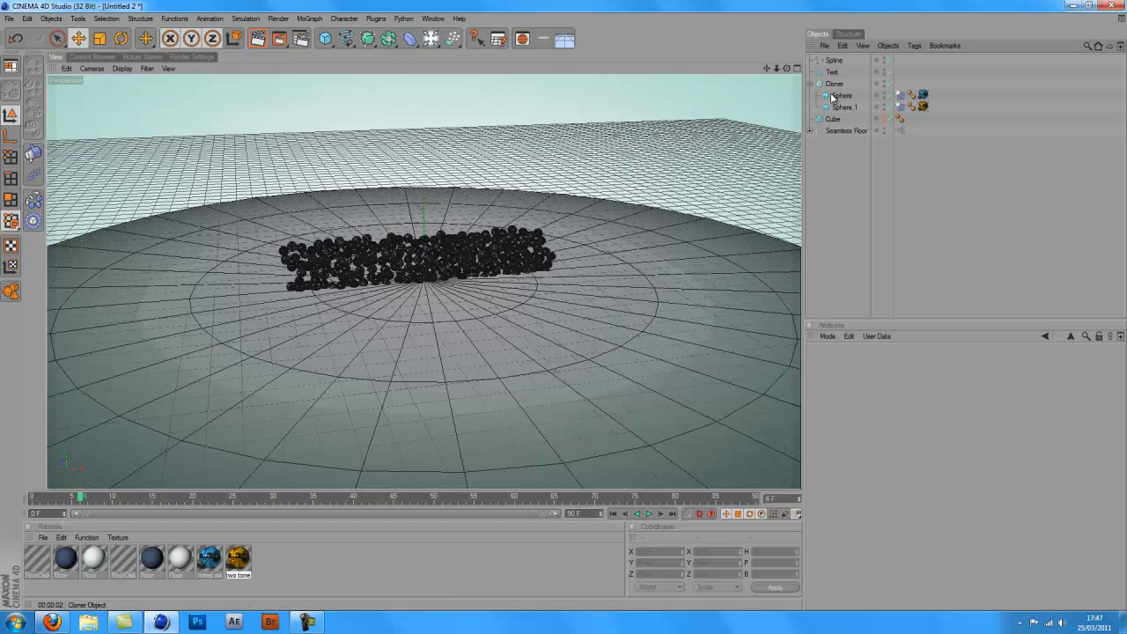
pyautogui.click(832, 72)
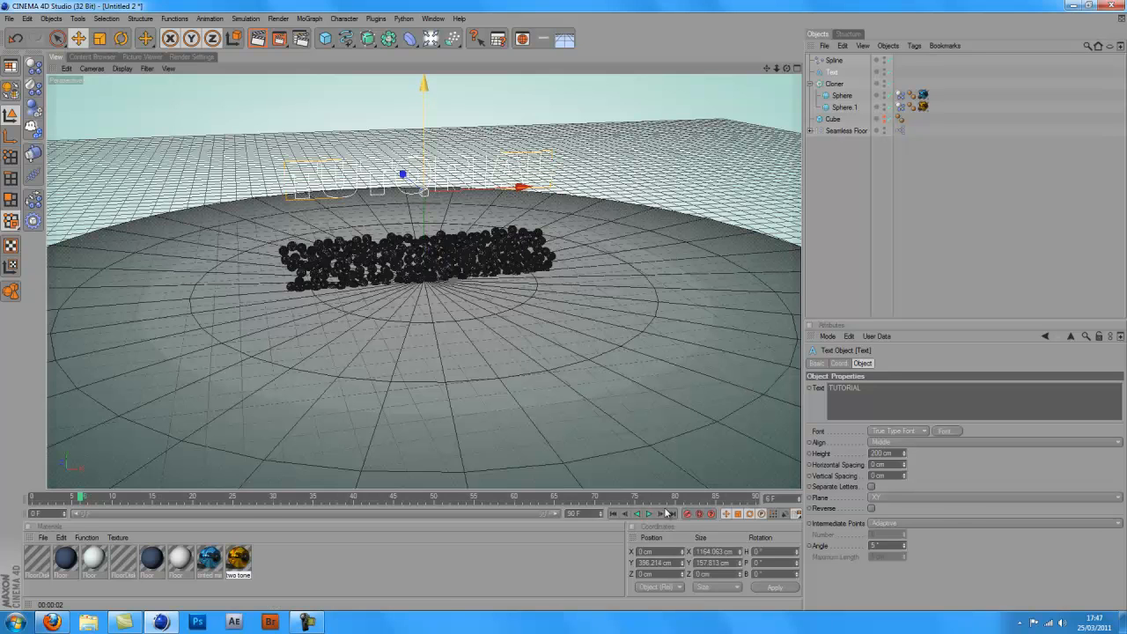
pyautogui.click(647, 514)
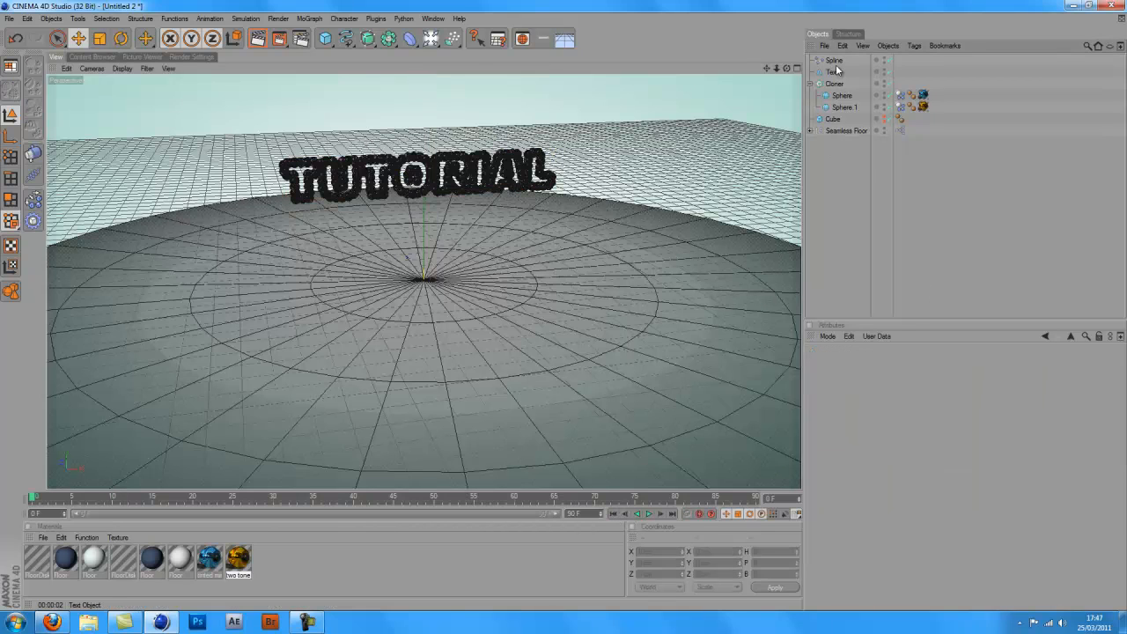
pyautogui.click(834, 60)
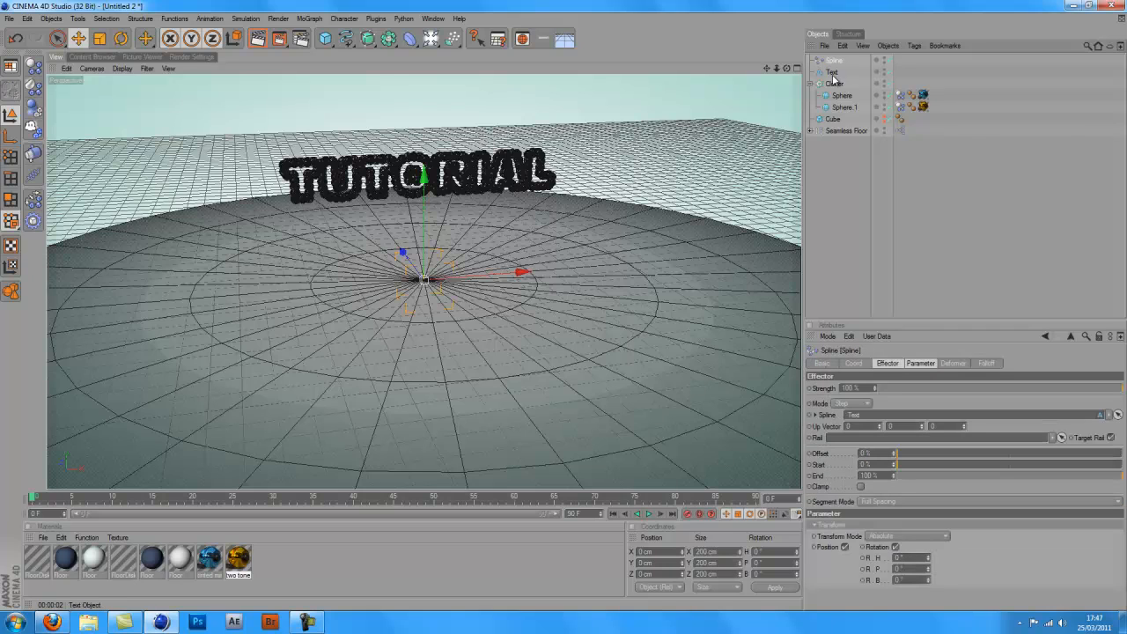
pyautogui.click(831, 72)
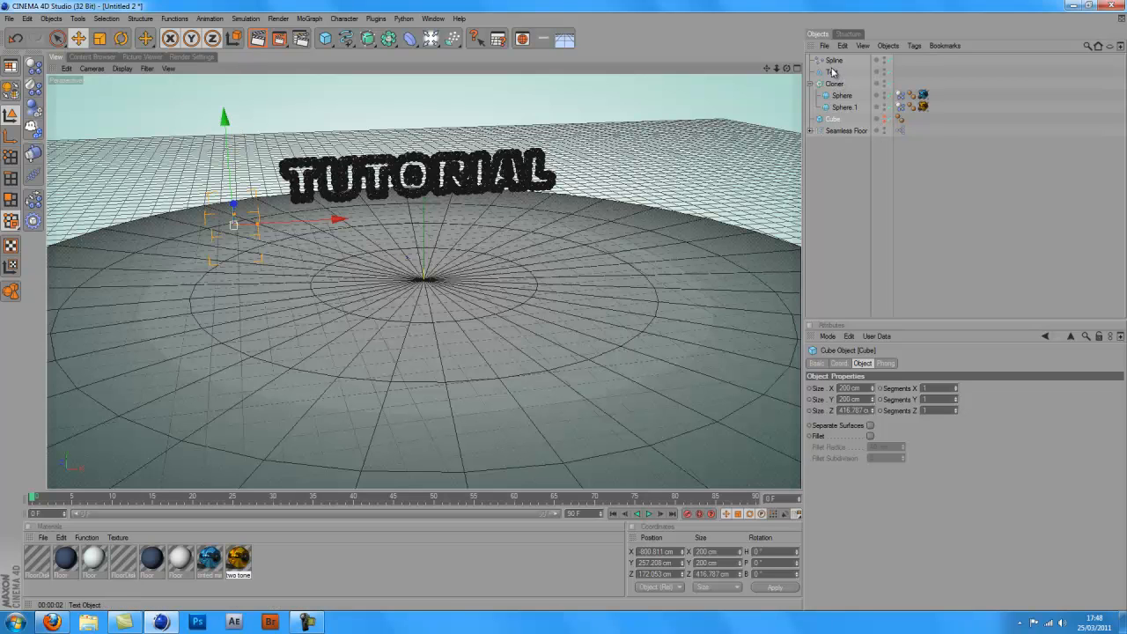
# Set the timeline position and select the Cloner object in the Object Manager.
pyautogui.click(647, 513)
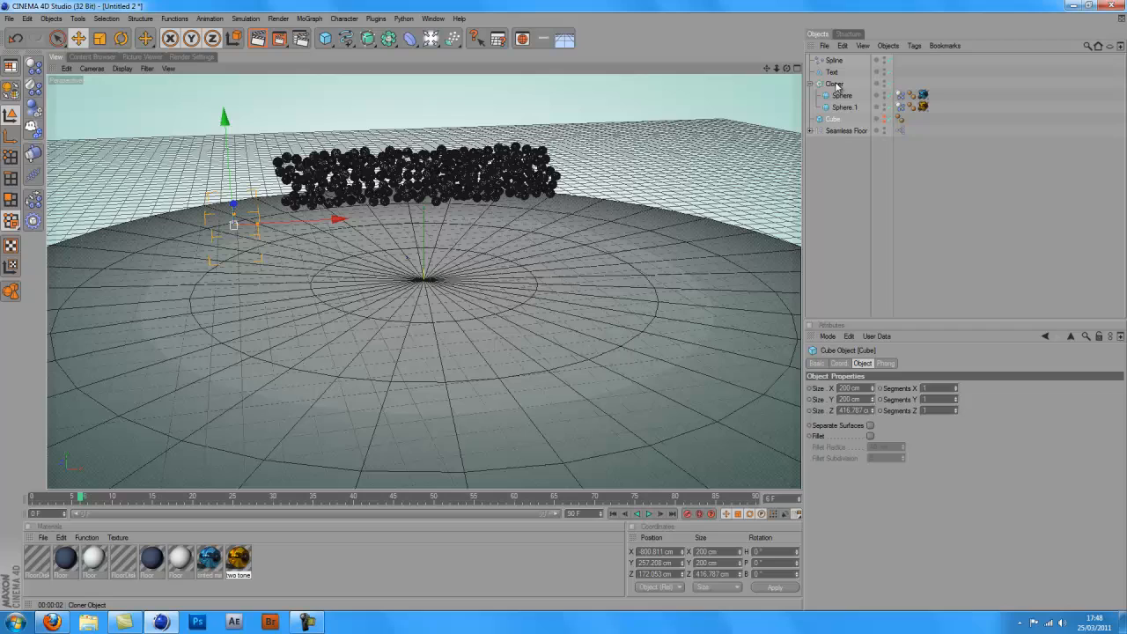
pyautogui.click(835, 84)
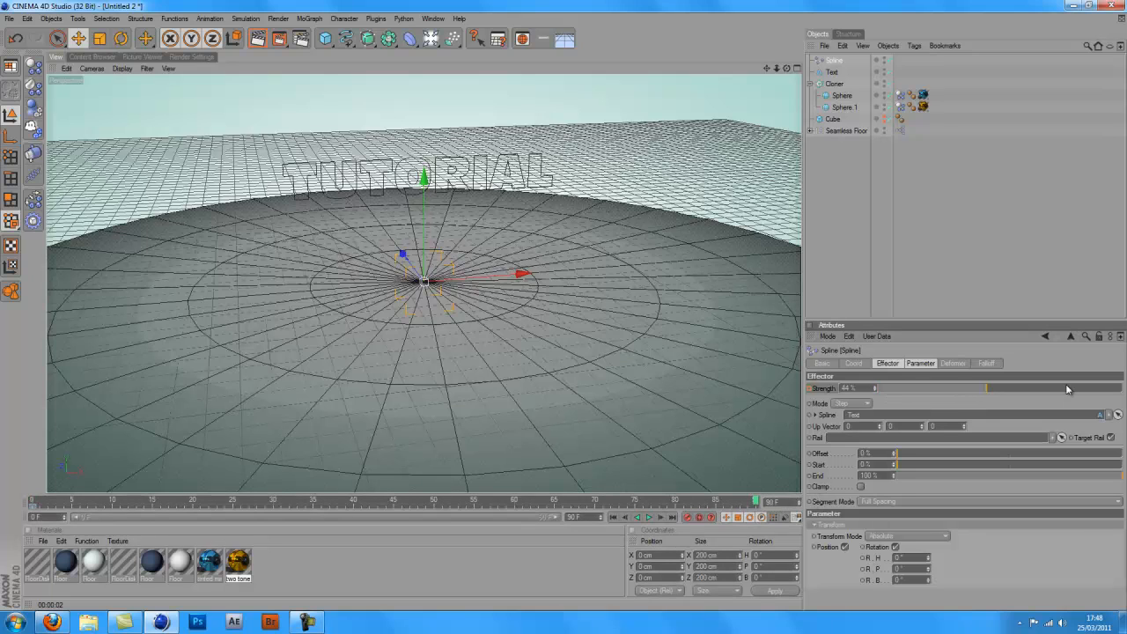
# Raise the Spline effector strength toward 100%, rewind, and play back the assembly animation.
pyautogui.moveTo(986, 389); pyautogui.dragTo(1118, 388)
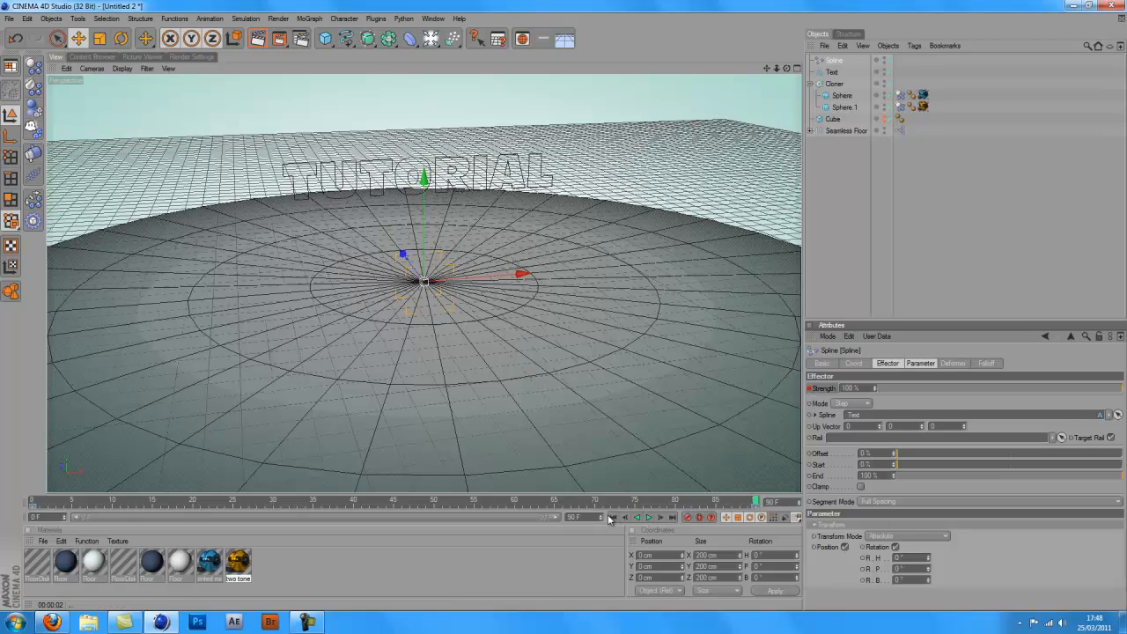
pyautogui.click(647, 517)
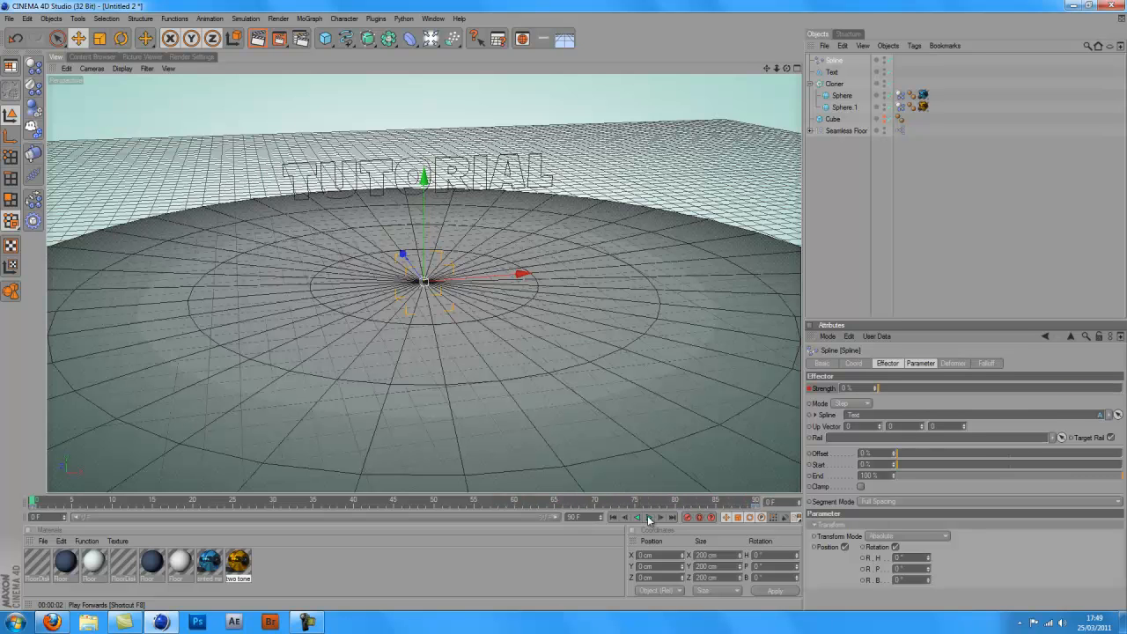
pyautogui.click(649, 517)
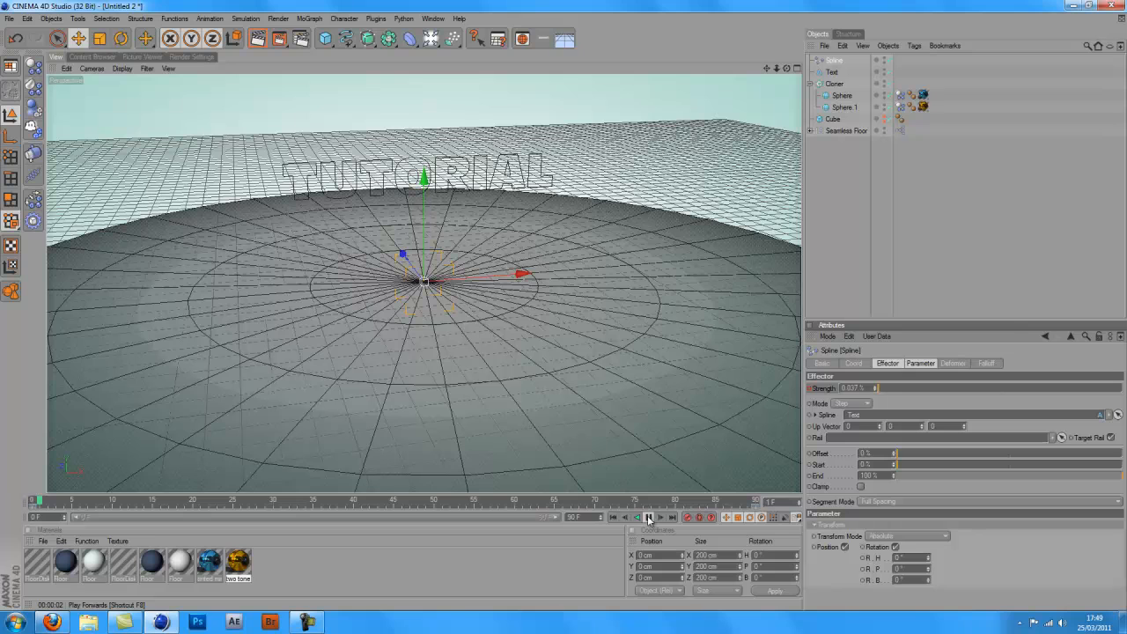
pyautogui.click(649, 517)
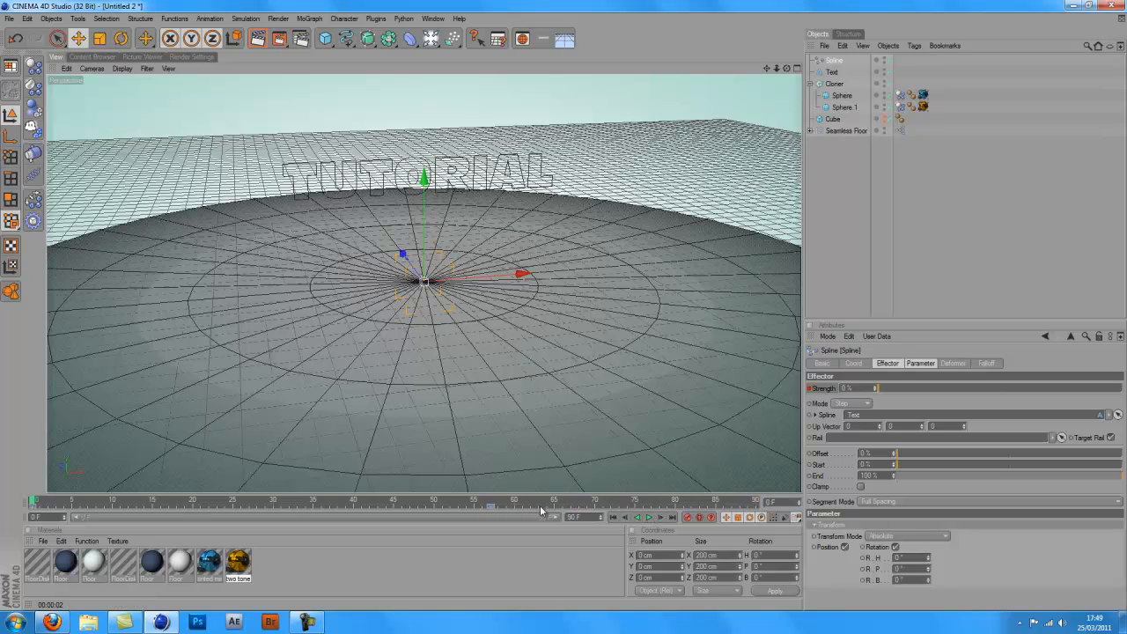
pyautogui.click(649, 517)
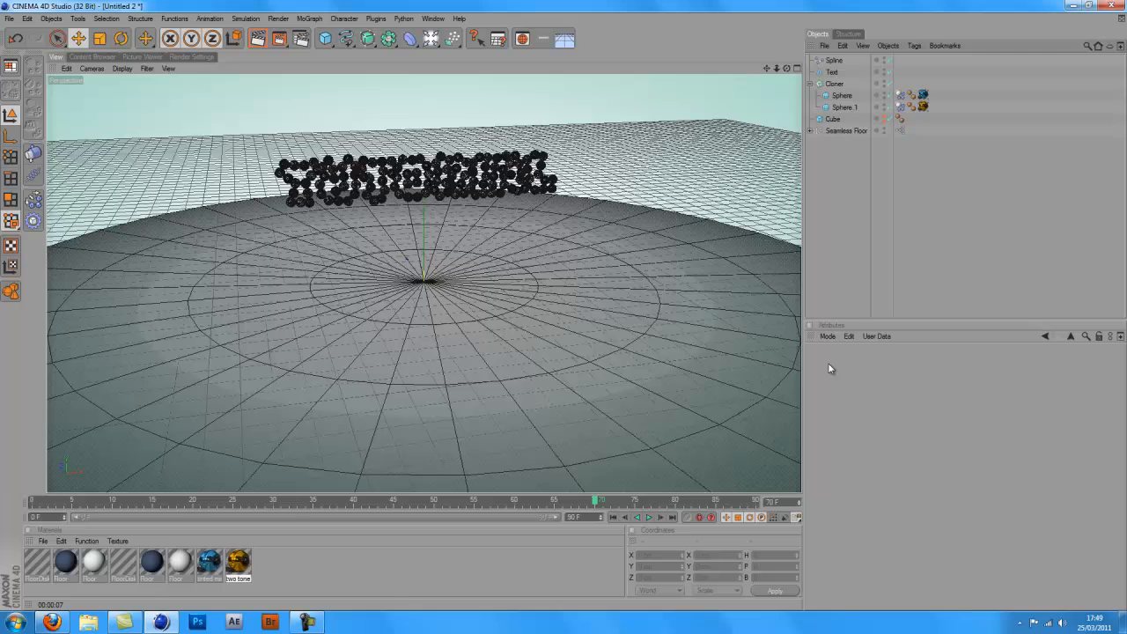
pyautogui.moveTo(401, 579)
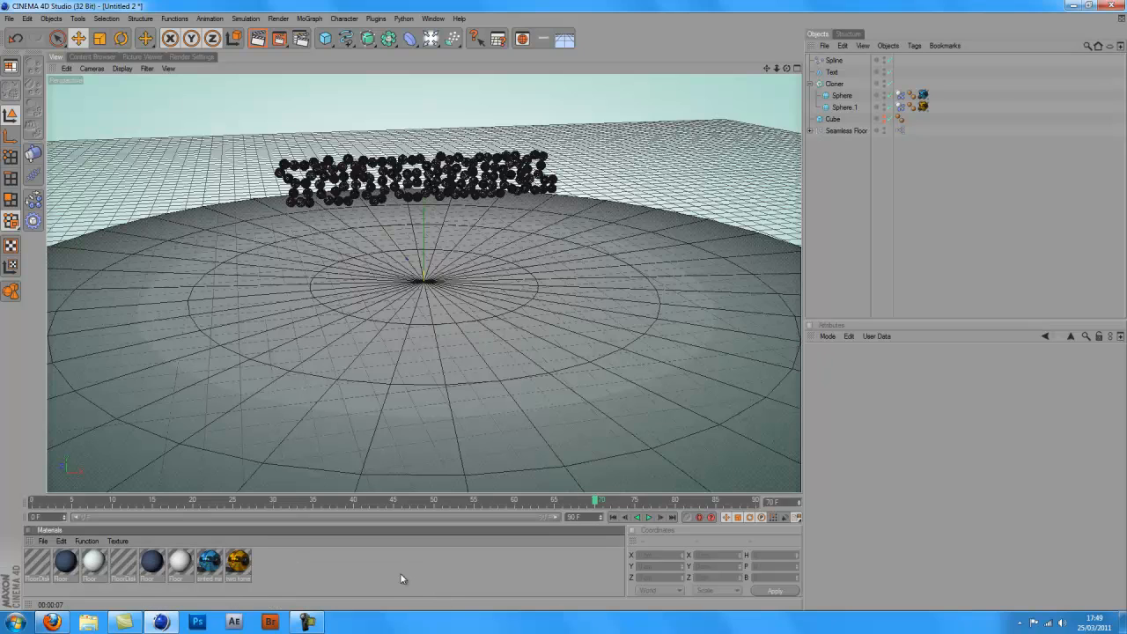
# Check a late animation frame and reach for the Bend deformer in the toolbar.
pyautogui.click(91, 57)
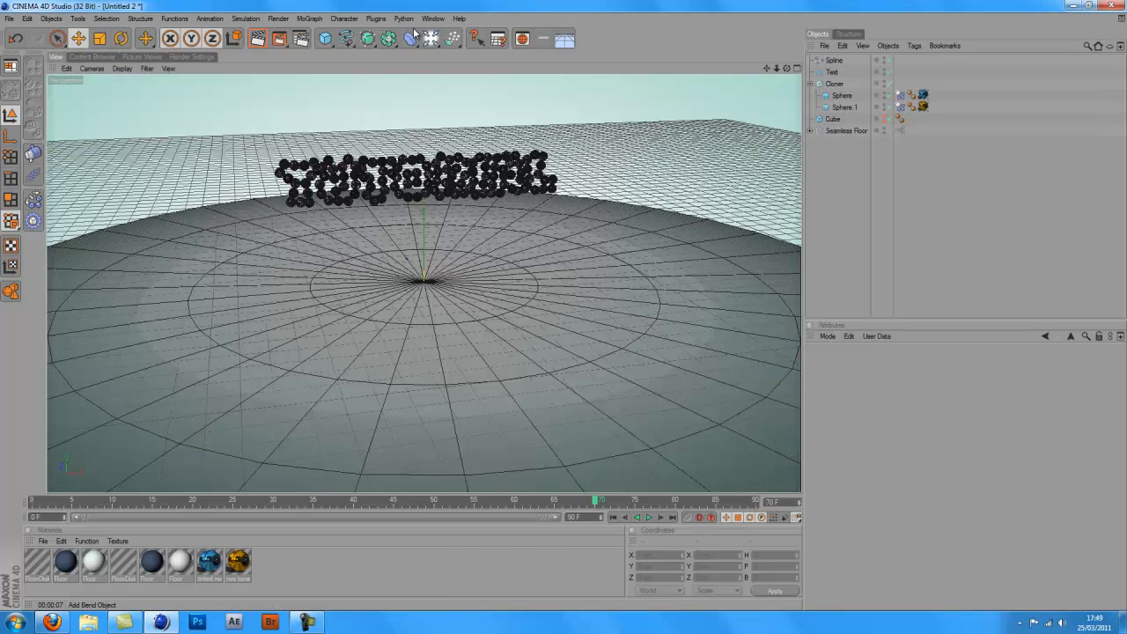
pyautogui.click(430, 38)
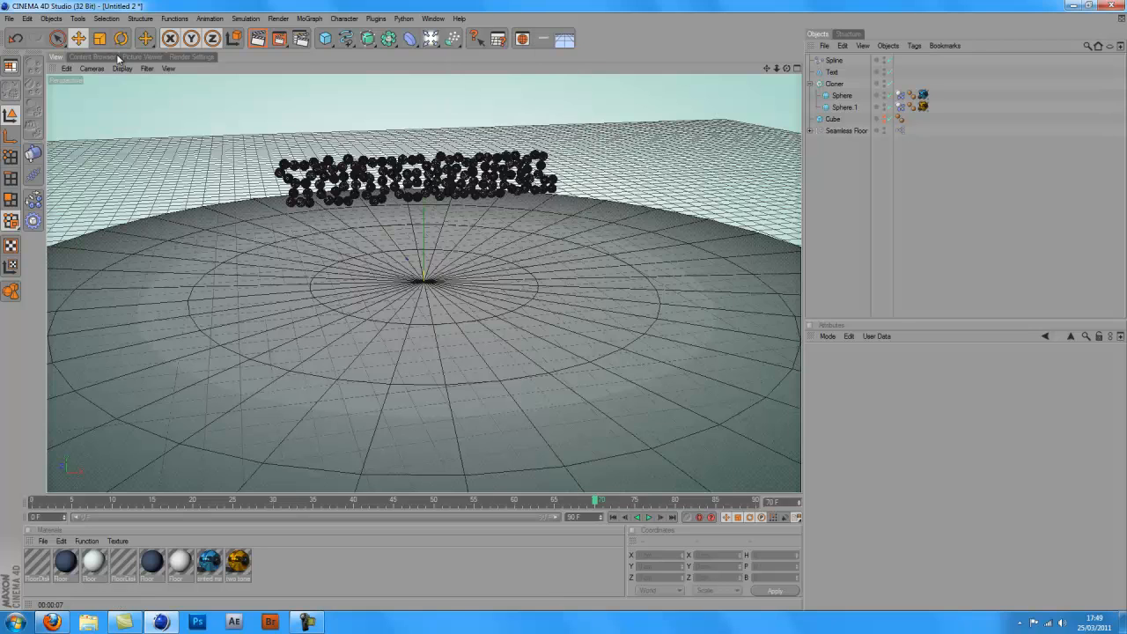
# Browse the Content Browser presets, from the Greyscalegorilla light kit back to GSG_HDRI_Studio_Pack.
pyautogui.click(91, 56)
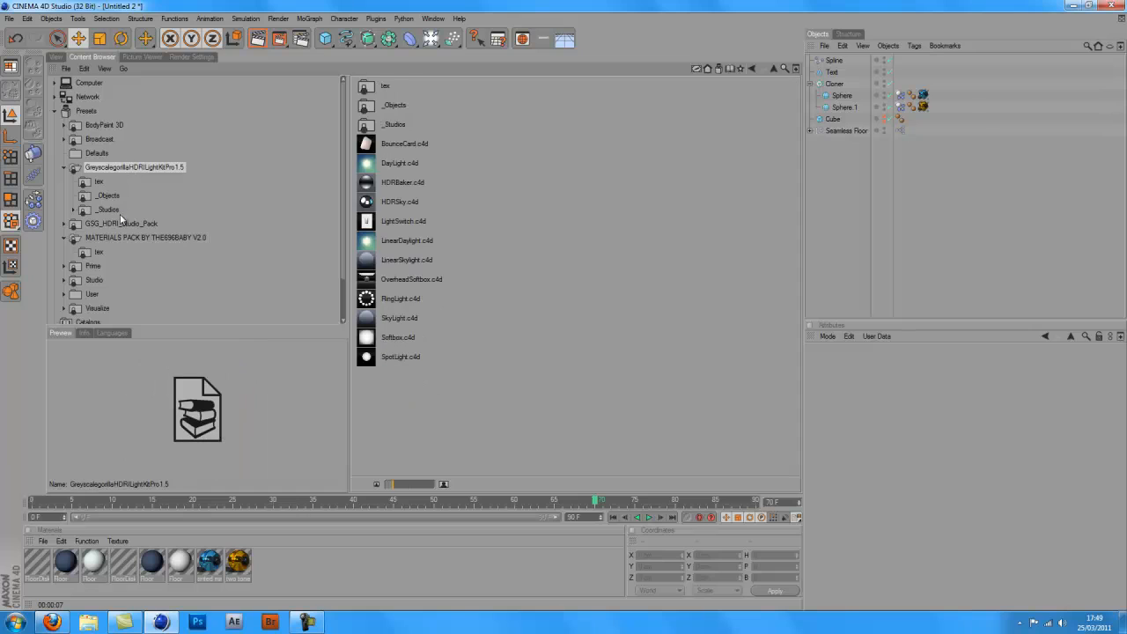
pyautogui.click(122, 222)
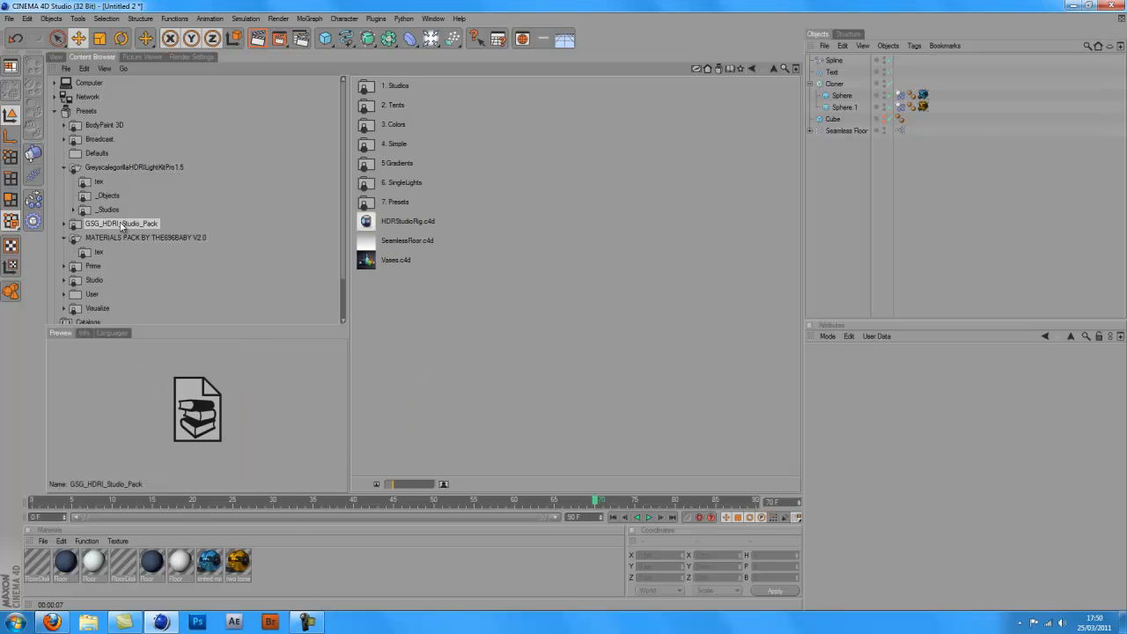
pyautogui.click(134, 167)
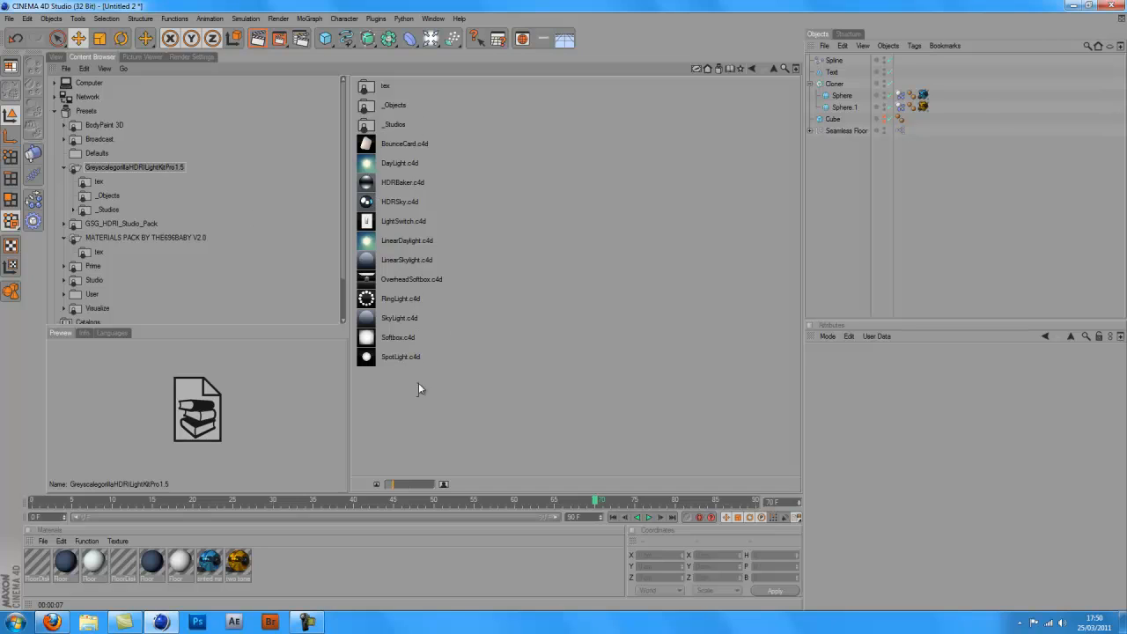
pyautogui.click(411, 279)
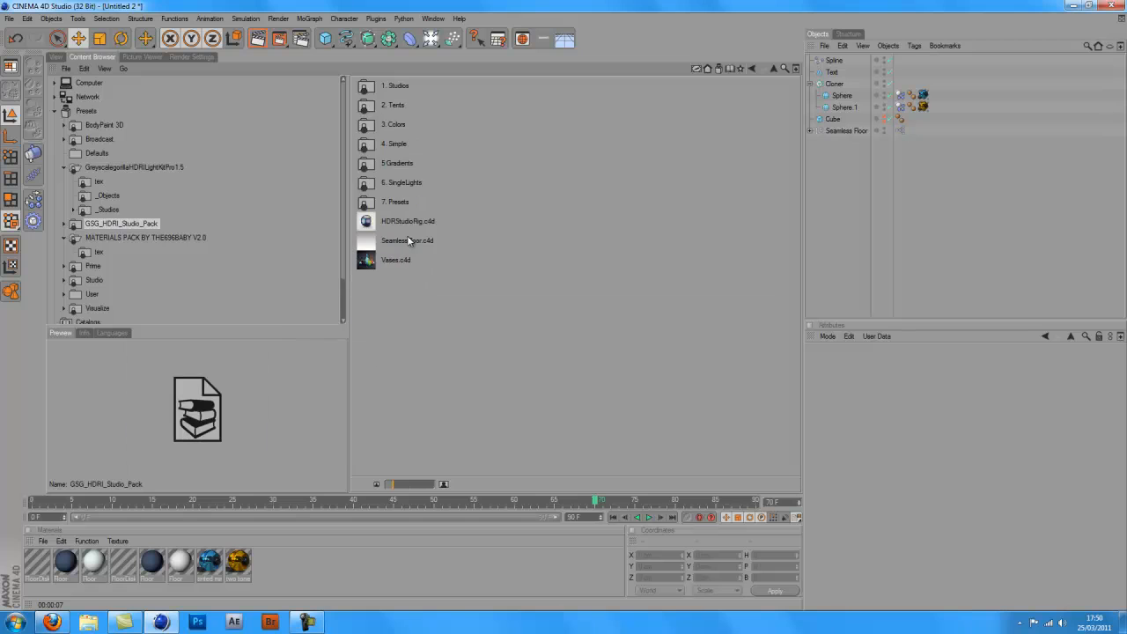
# Load the HDR Studio Rig, set its HDR to Grad3, and preview a quick render.
pyautogui.doubleClick(408, 221)
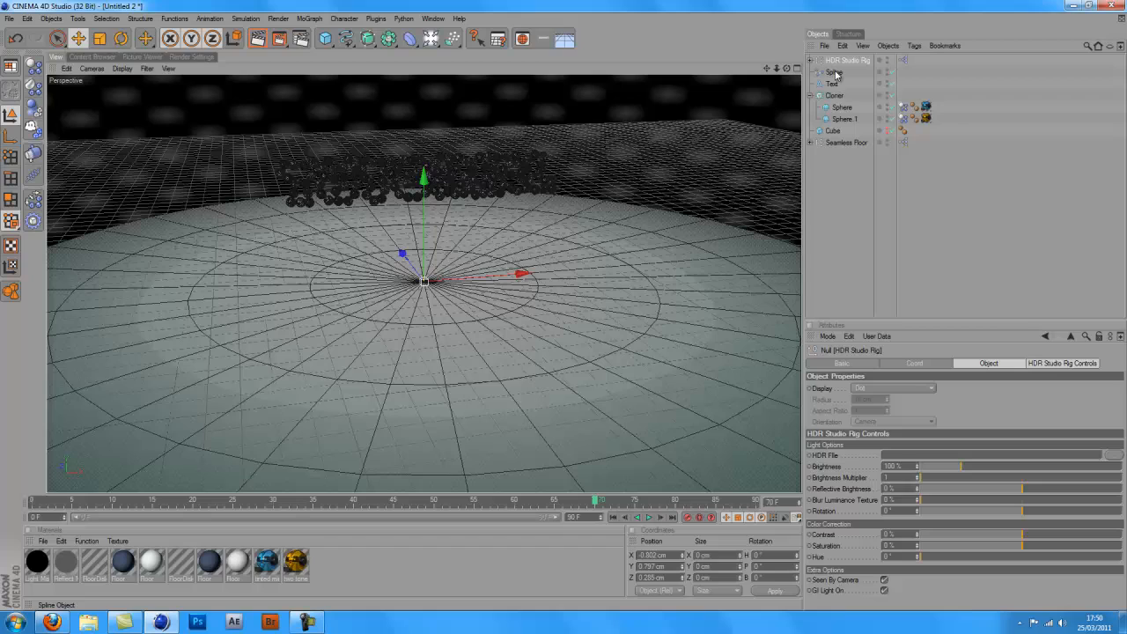
pyautogui.click(91, 56)
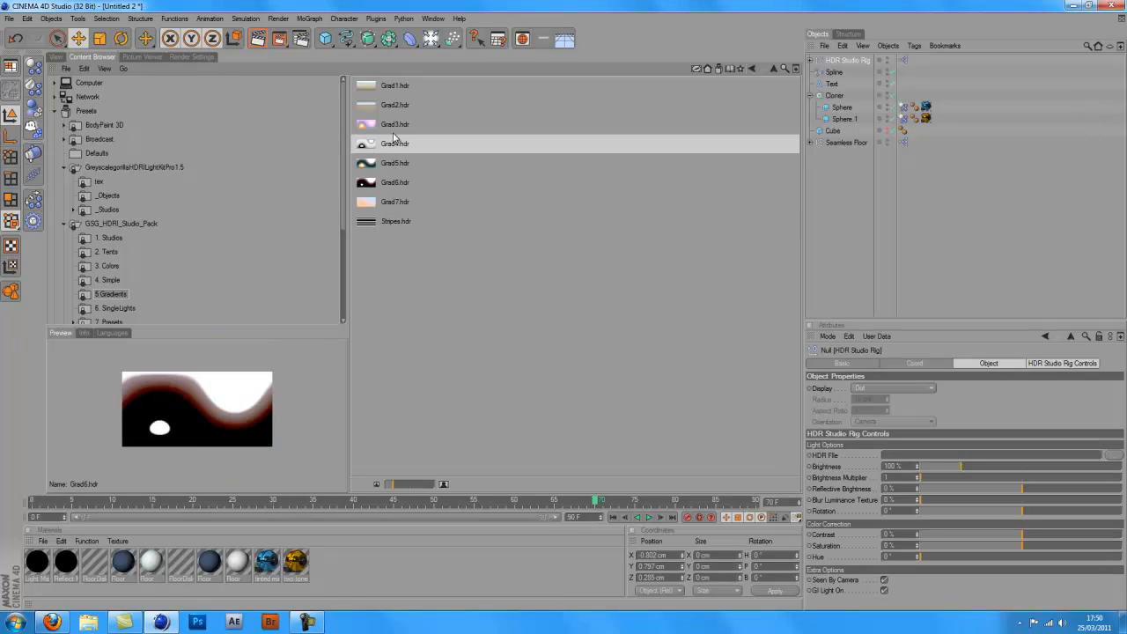
pyautogui.click(394, 124)
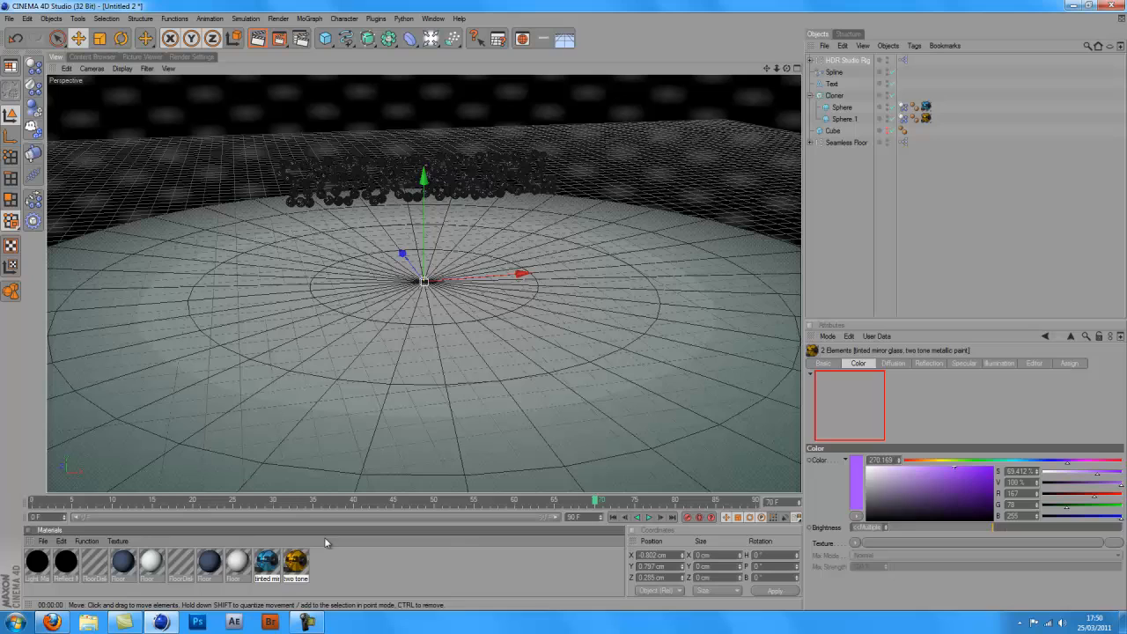
pyautogui.click(124, 564)
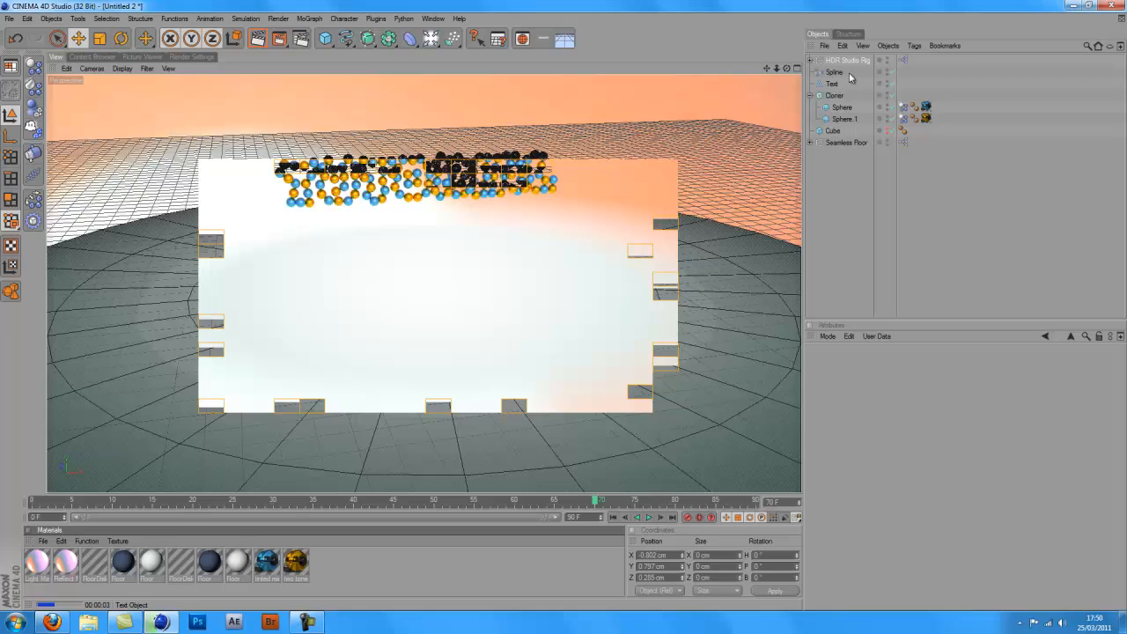
# Hide the rig from the camera and turn its GI light on.
pyautogui.click(848, 60)
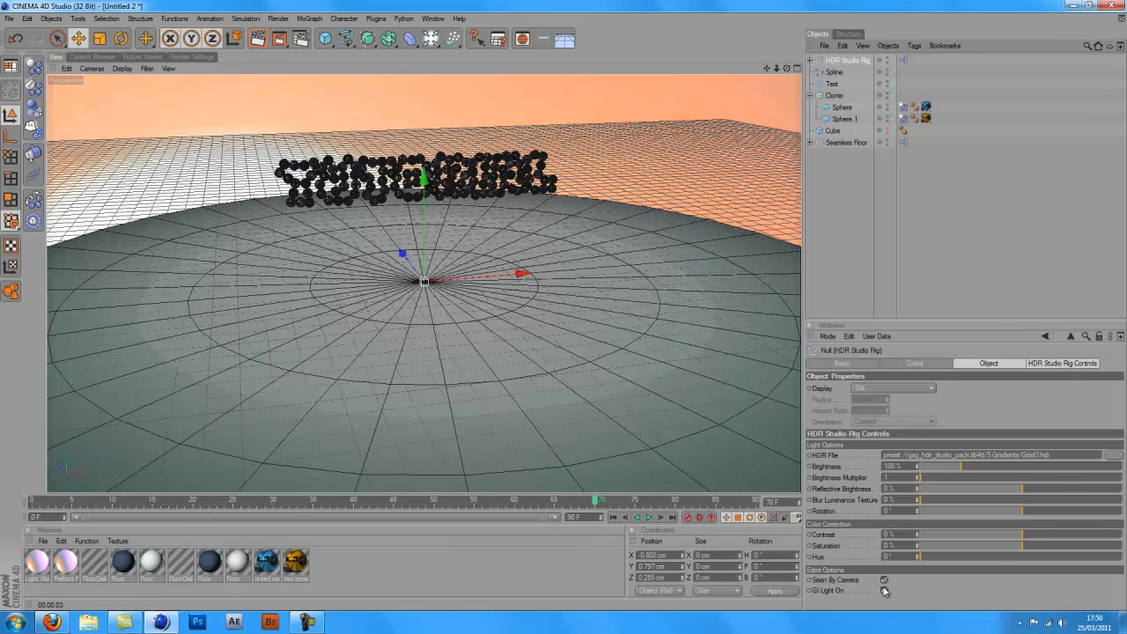
pyautogui.click(884, 579)
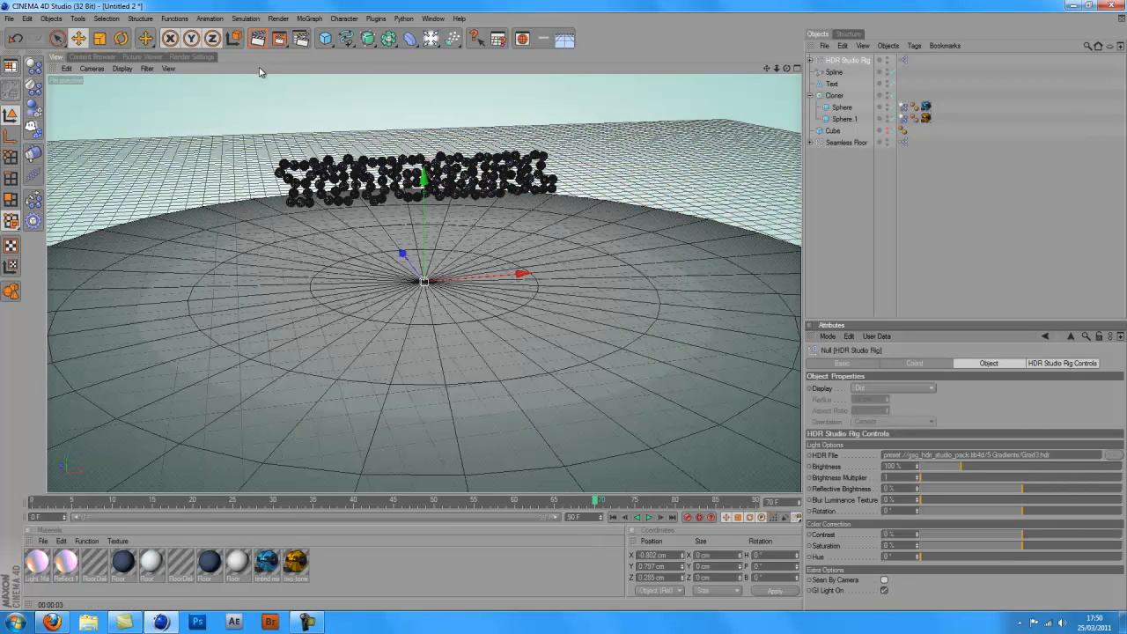
pyautogui.click(91, 57)
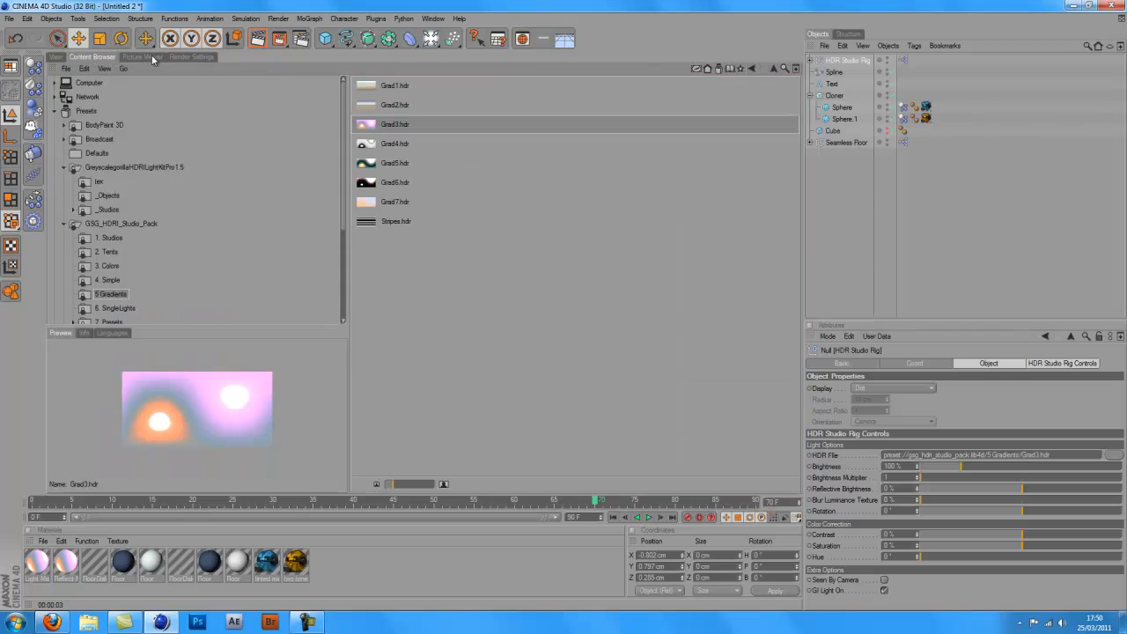
# Add a Global Illumination effect to Render Settings and choose its GI Mode.
pyautogui.click(191, 56)
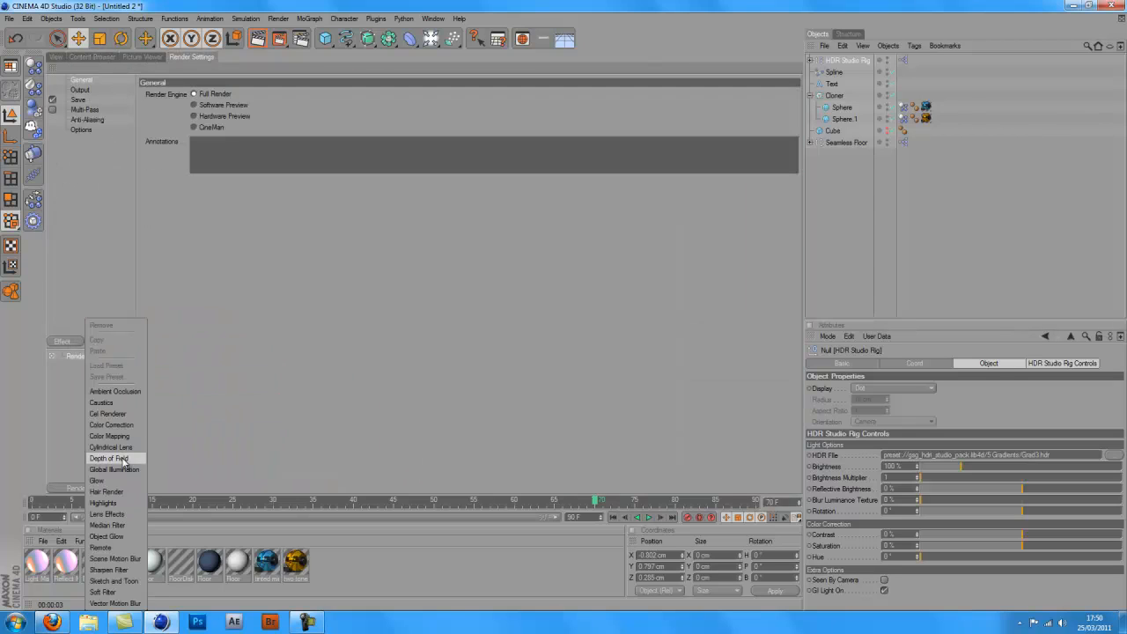
pyautogui.moveTo(114, 469)
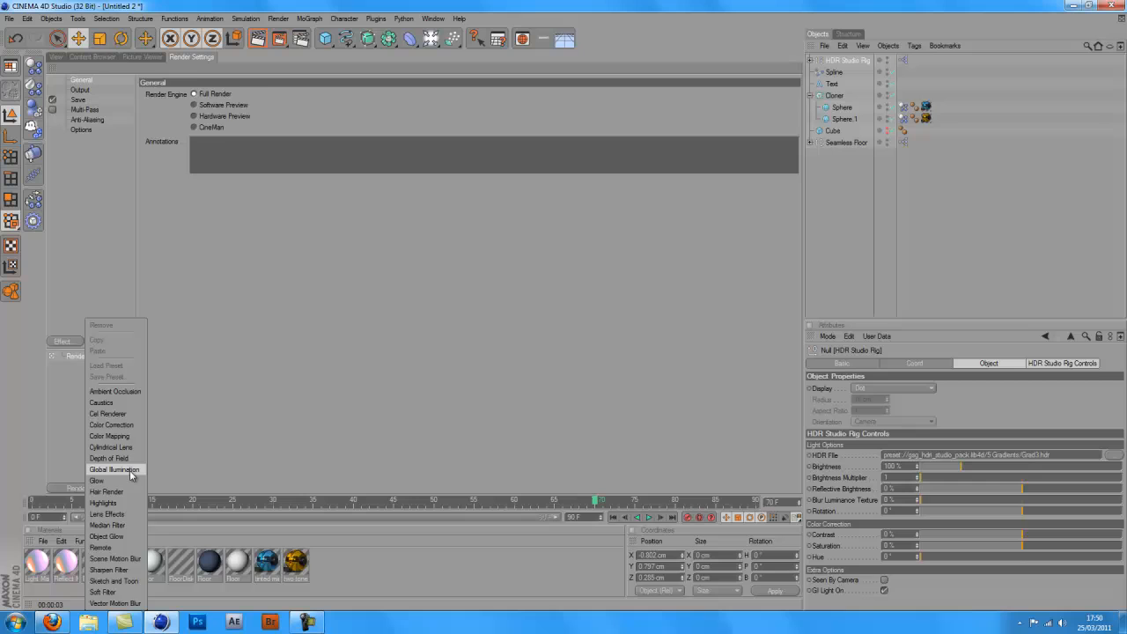
pyautogui.click(115, 470)
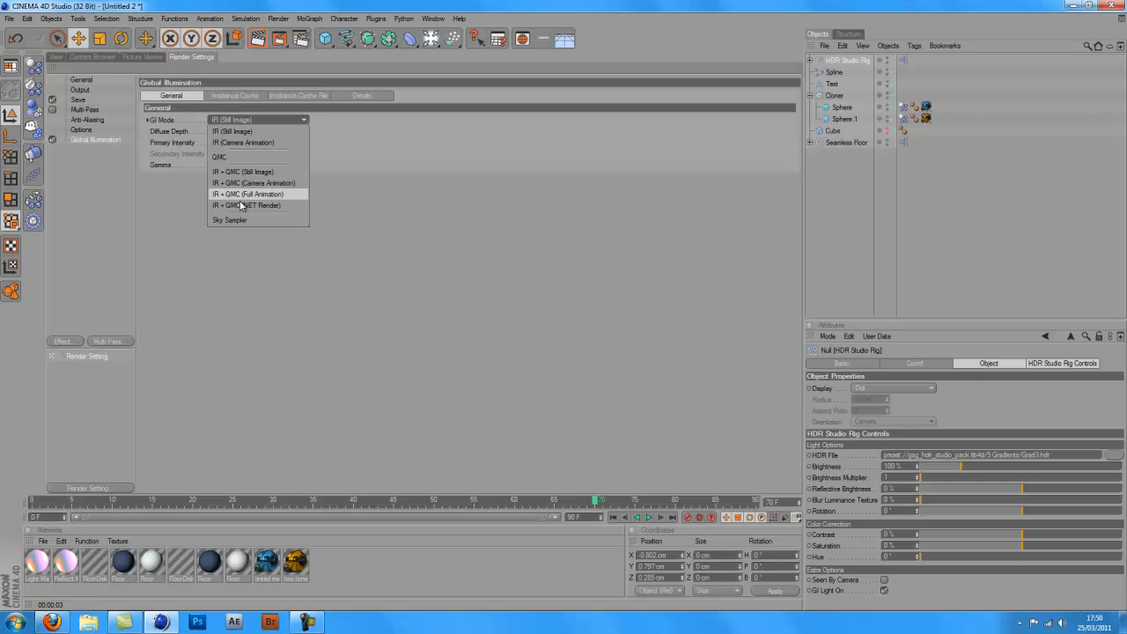
pyautogui.click(230, 219)
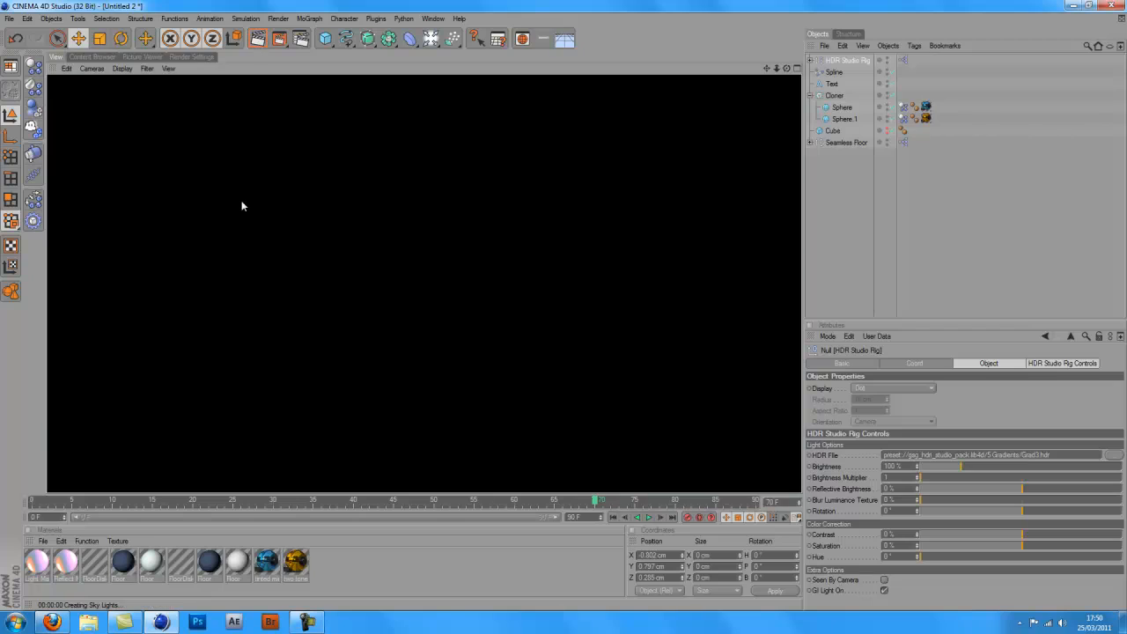
pyautogui.moveTo(247, 249)
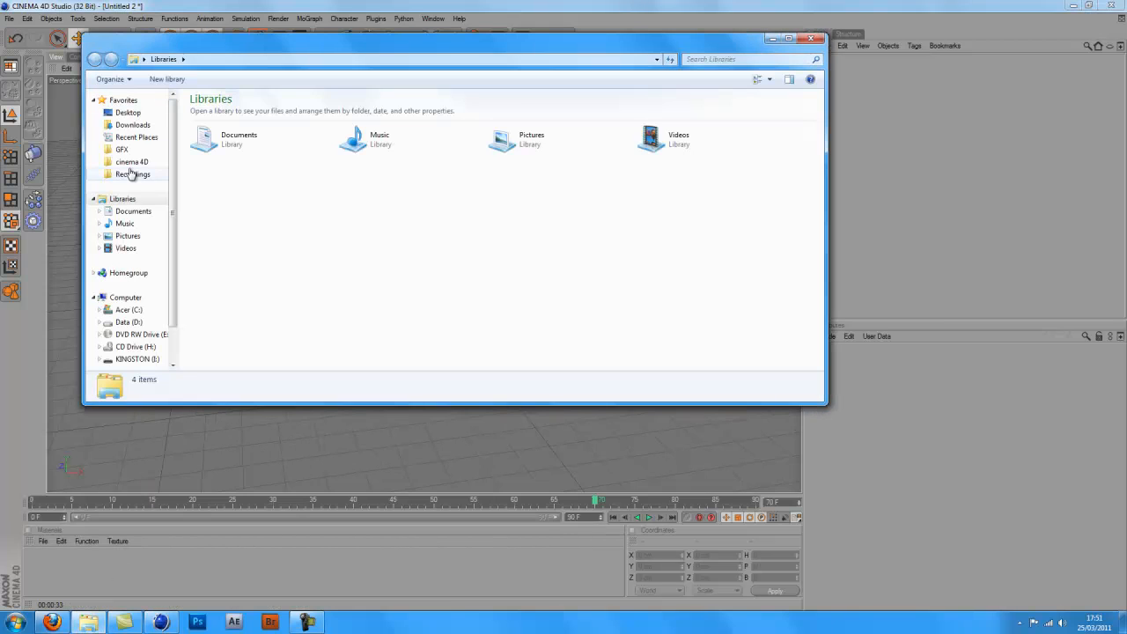
# Browse the cinema 4D folder, check Rendered, then open the CHERRY 7-UP project.
pyautogui.click(121, 150)
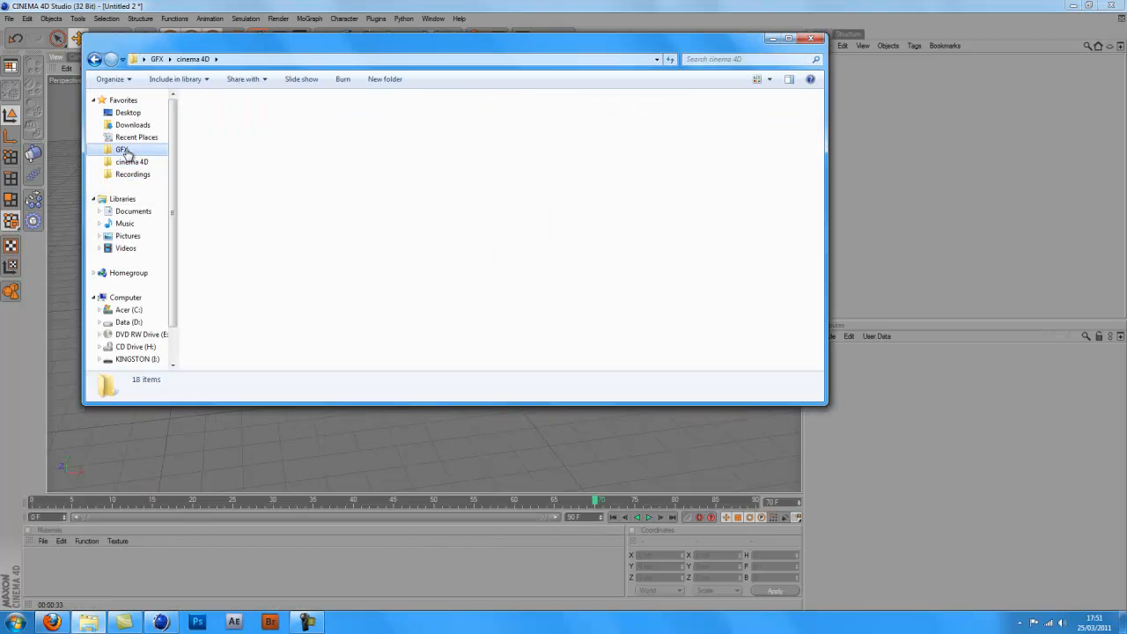
pyautogui.click(131, 162)
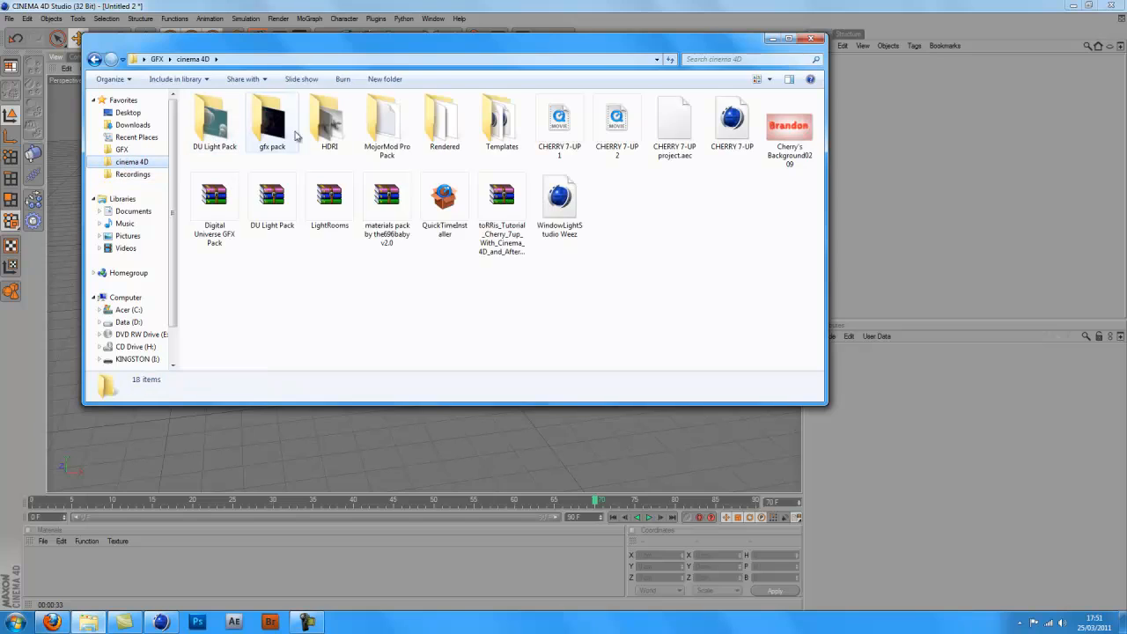
pyautogui.click(444, 121)
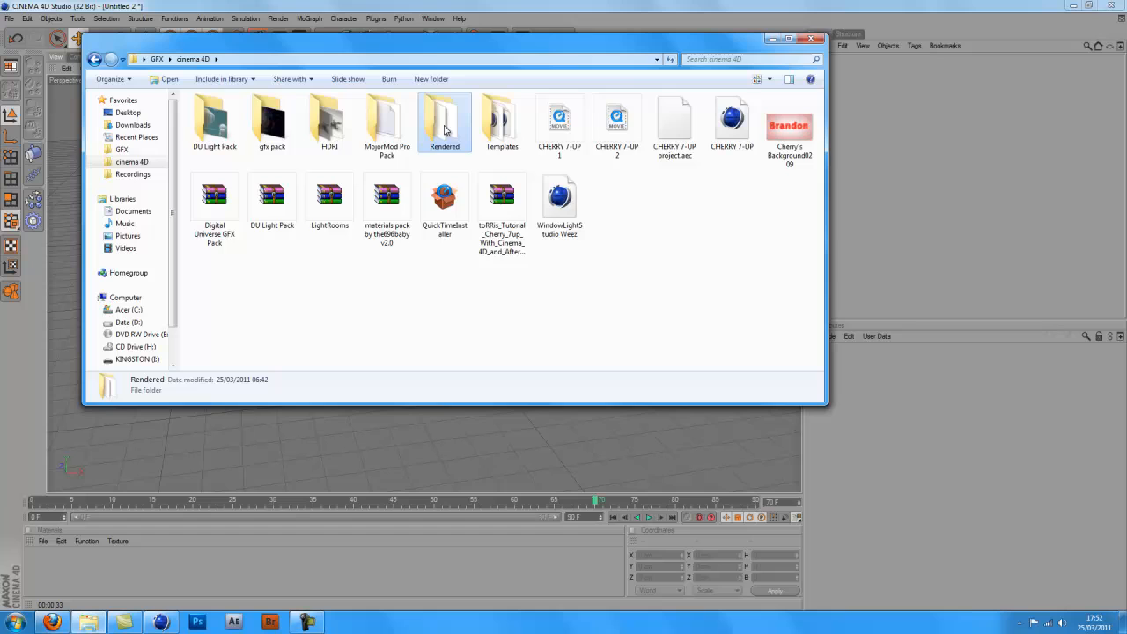
pyautogui.doubleClick(444, 118)
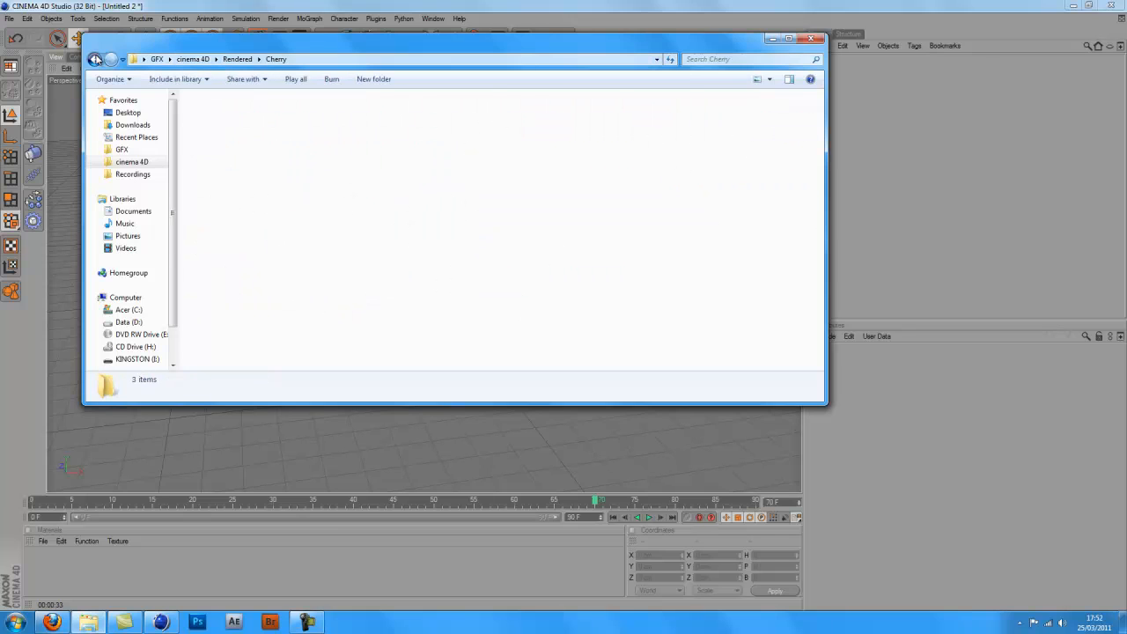
pyautogui.click(94, 59)
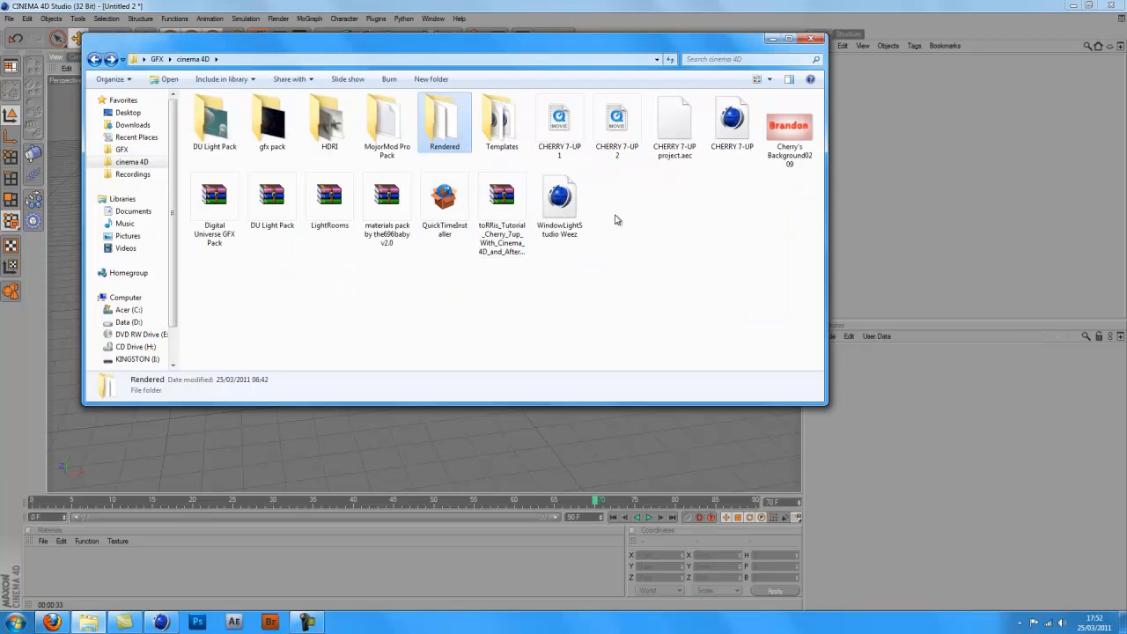
pyautogui.click(731, 119)
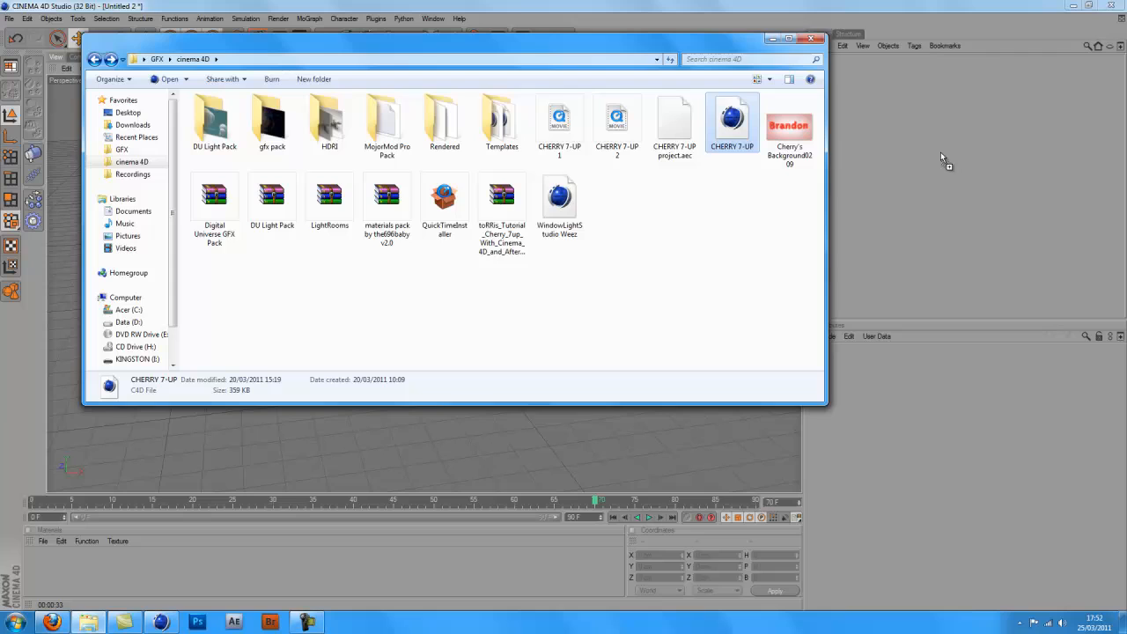
pyautogui.doubleClick(732, 117)
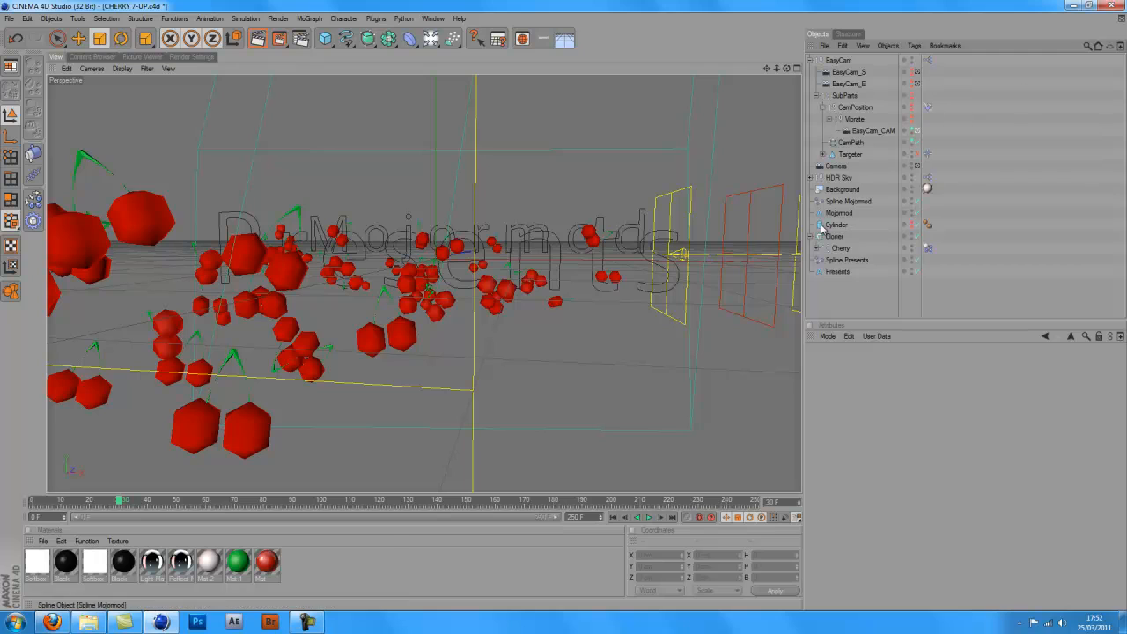
# Inspect the cherry scene's Arc spline object, radius about 30 cm.
pyautogui.click(841, 247)
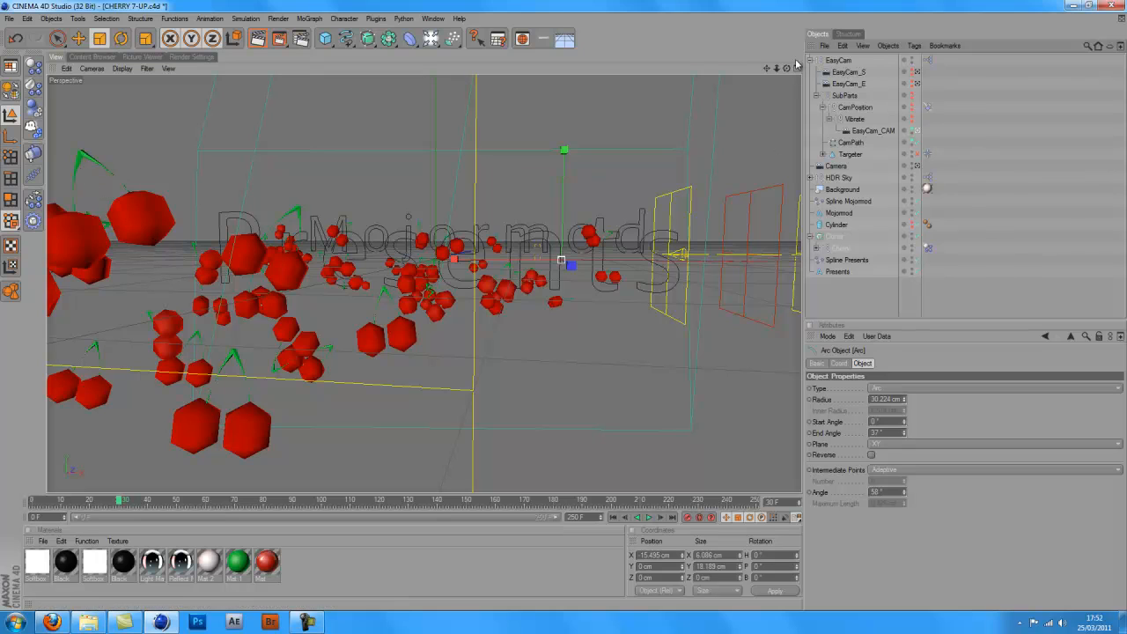
pyautogui.moveTo(324, 617)
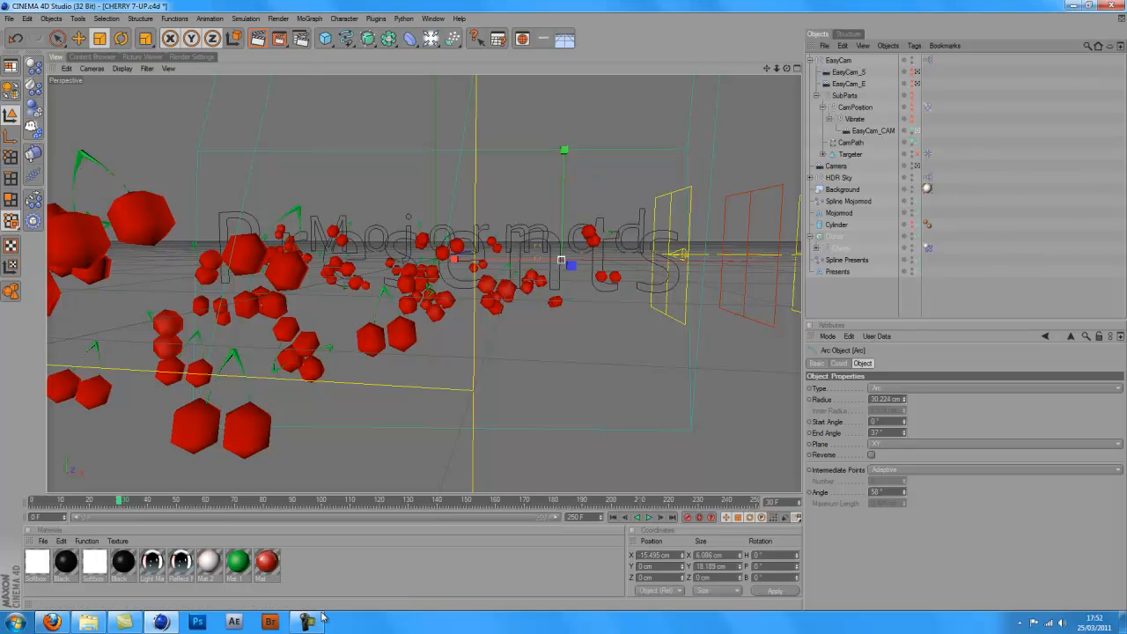
pyautogui.click(306, 623)
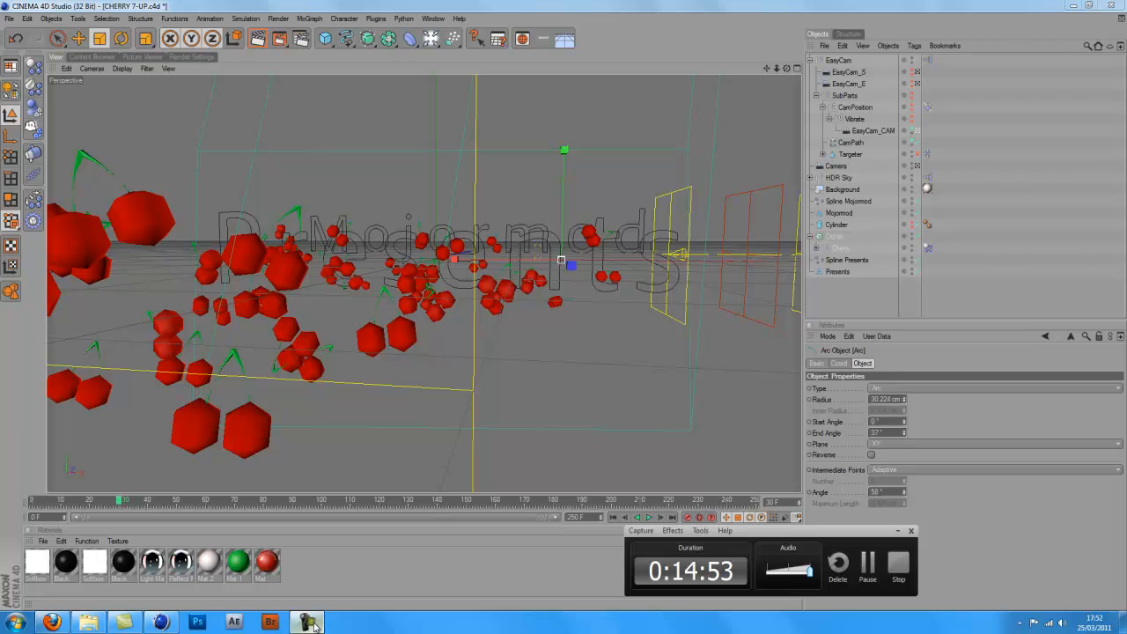